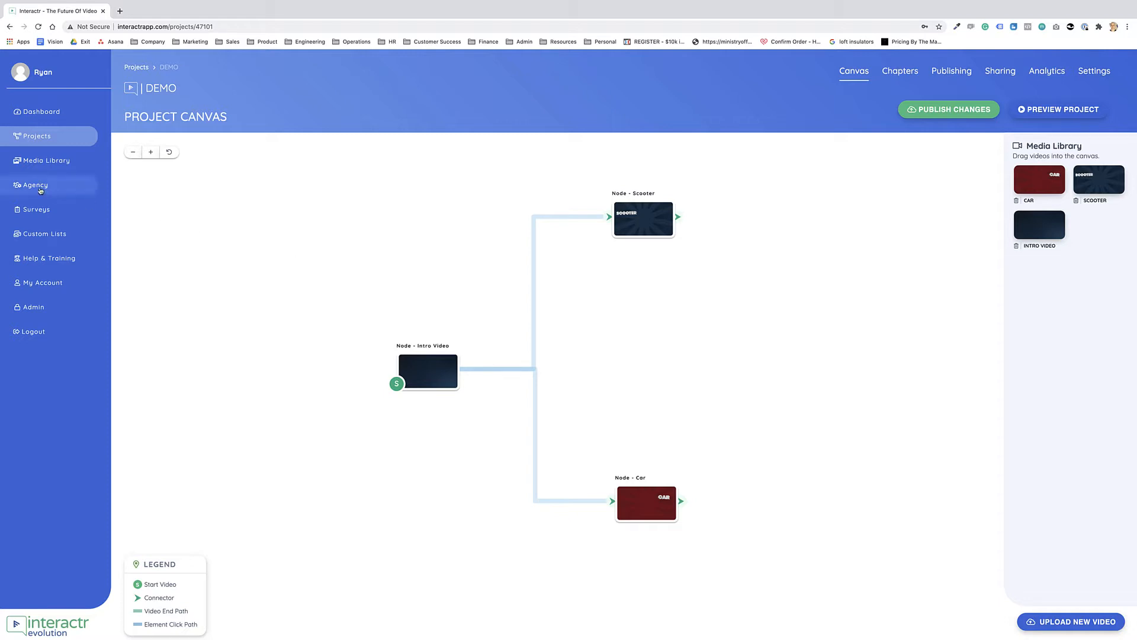
Step: Go to the Agency section to reach the white-label app settings
left_click(34, 184)
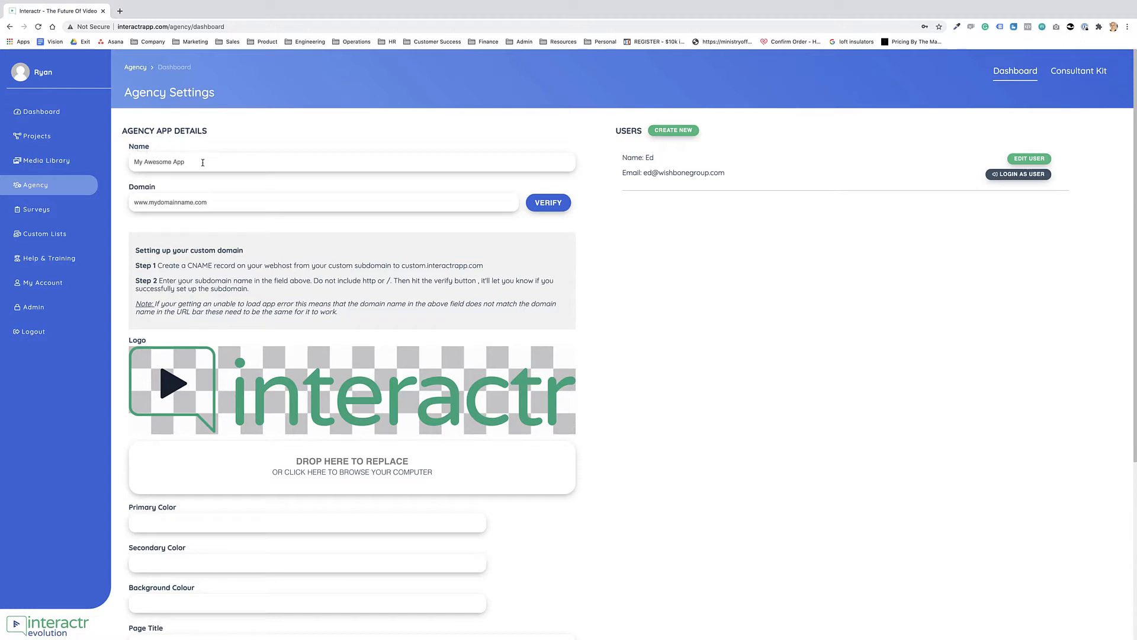
Step: Change the agency app name from 'My Awesome App' to 'VideoSuite'
left_click(203, 162)
type("VideoSuite")
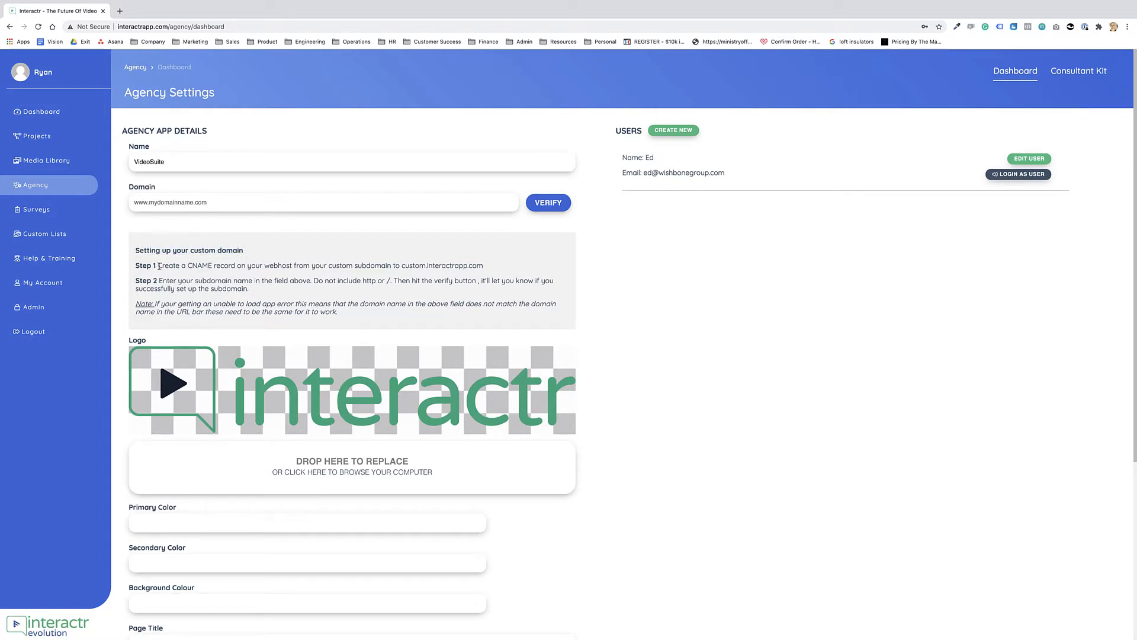
Step: Highlight the Step 1 CNAME instruction and the word 'webhost' while explaining, then clear it
left_click_drag(157, 264, 225, 264)
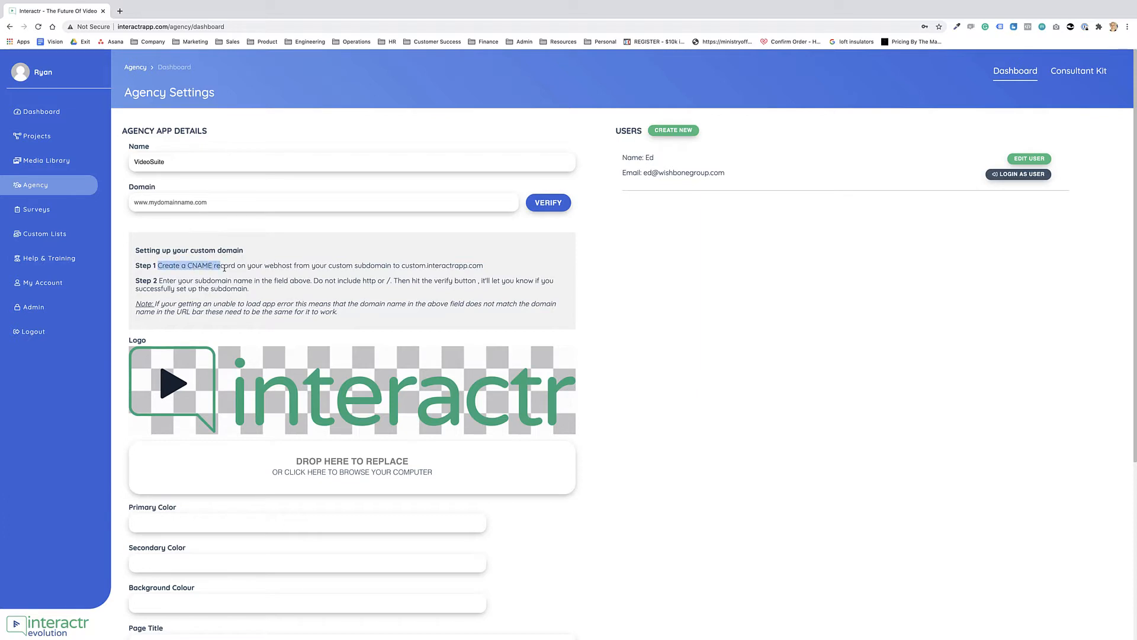
left_click_drag(225, 265, 290, 265)
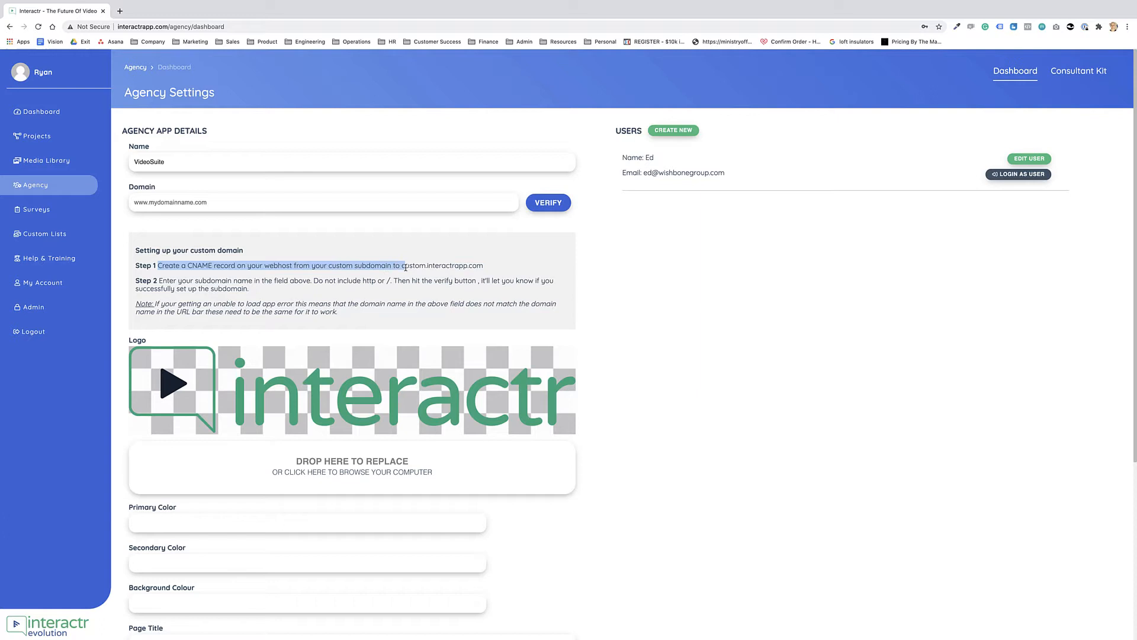
left_click_drag(404, 265, 483, 266)
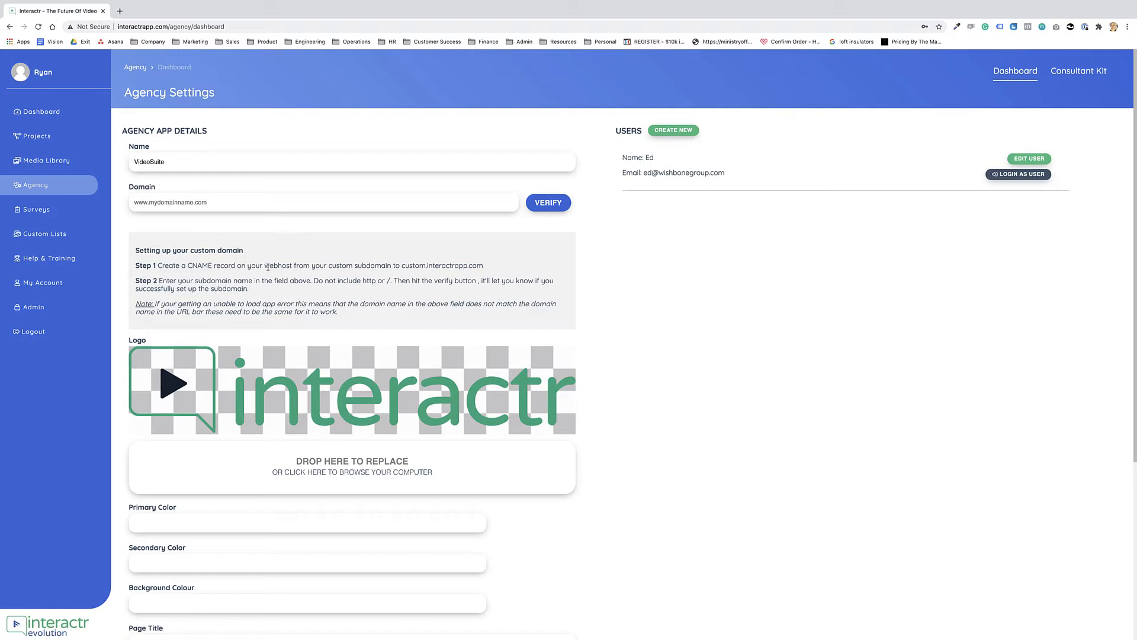
double_click(276, 266)
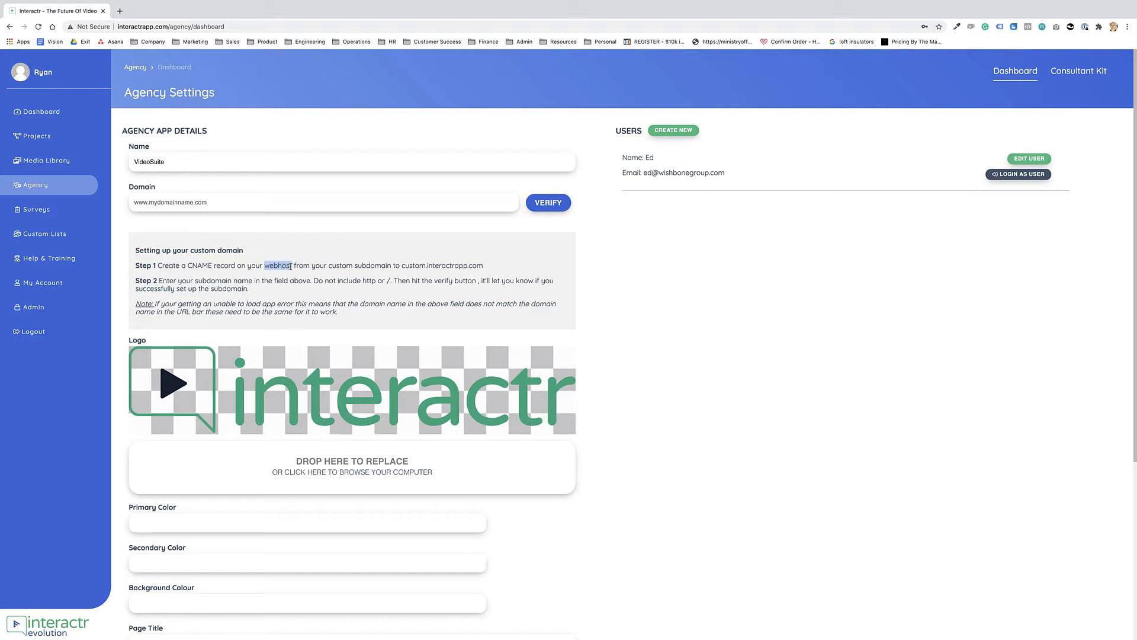
left_click(277, 265)
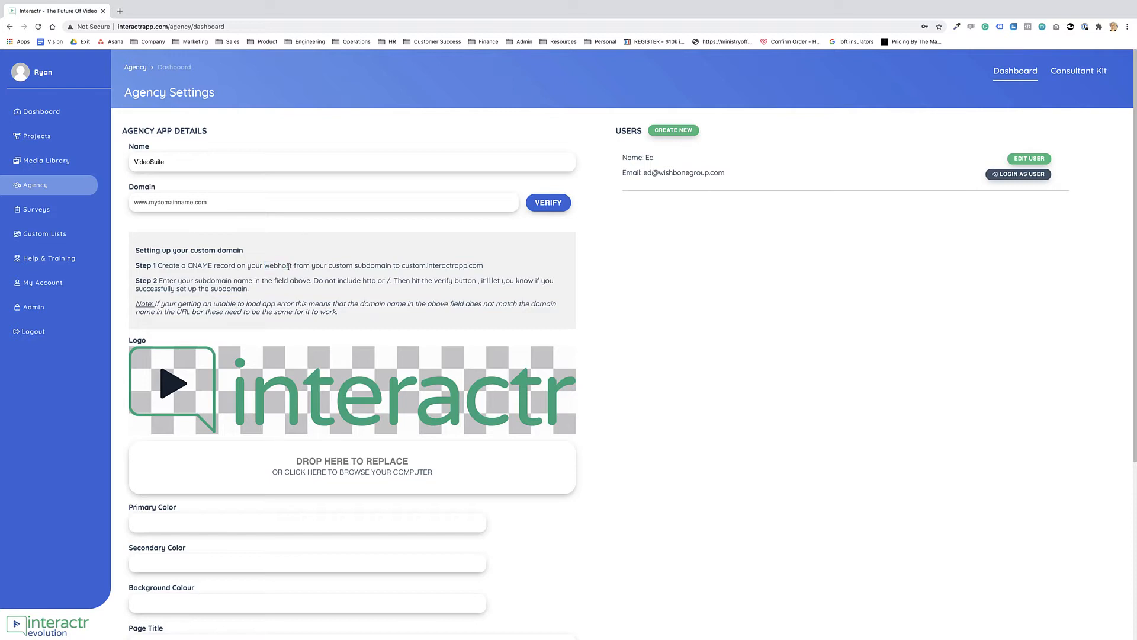
Step: In a new tab, search Google for 'godaddy' and go to the GoDaddy site
left_click(153, 10)
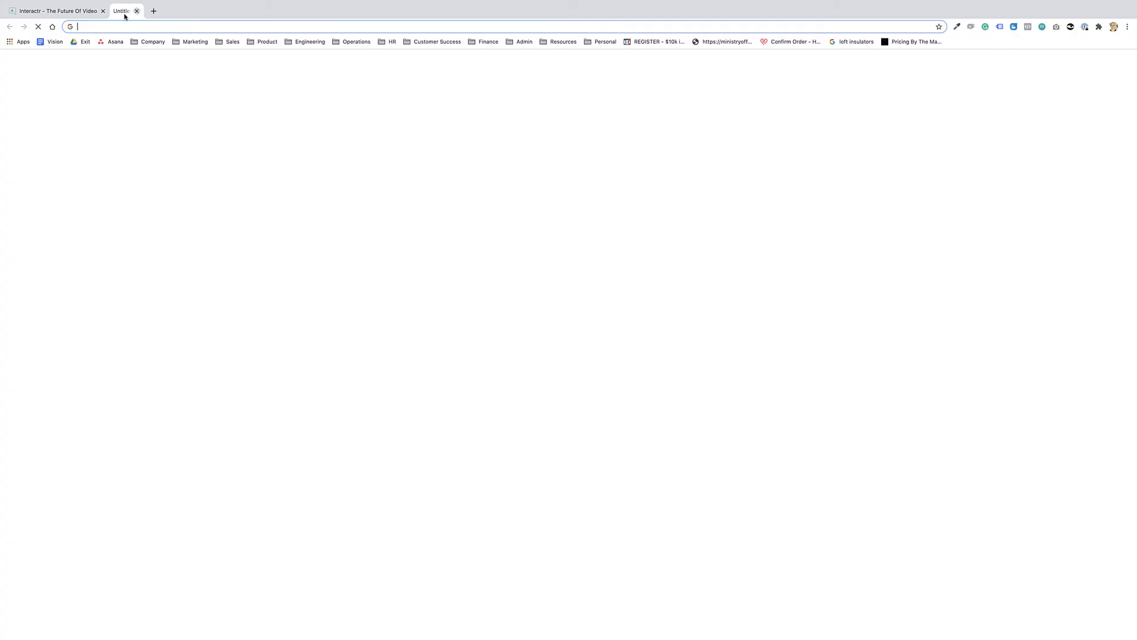
type("godaddy&oq=godad&aqs=chrome.0.69i59j69i57j0l3j69i60l3.1057j0j1&sourceid=chrome&ie=UTF-8")
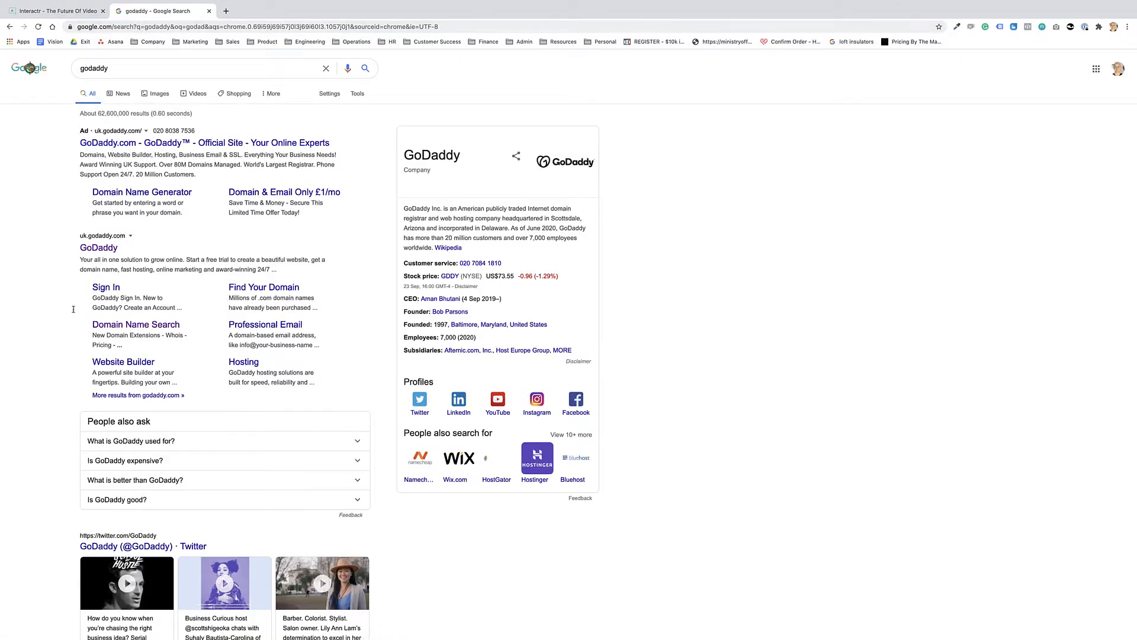
left_click(98, 248)
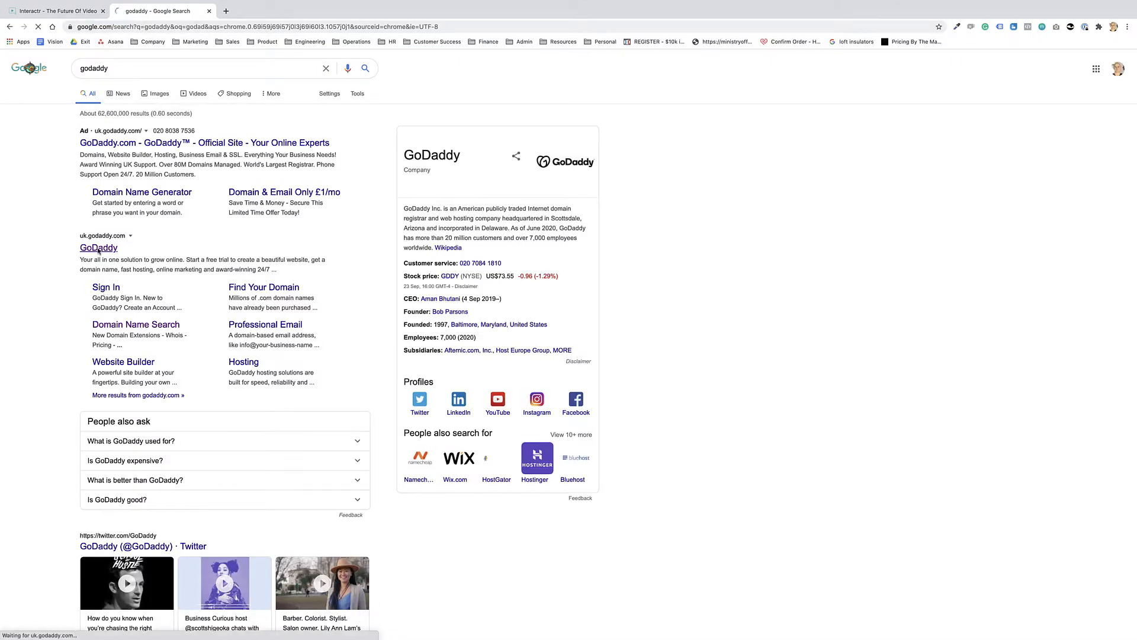
left_click(98, 248)
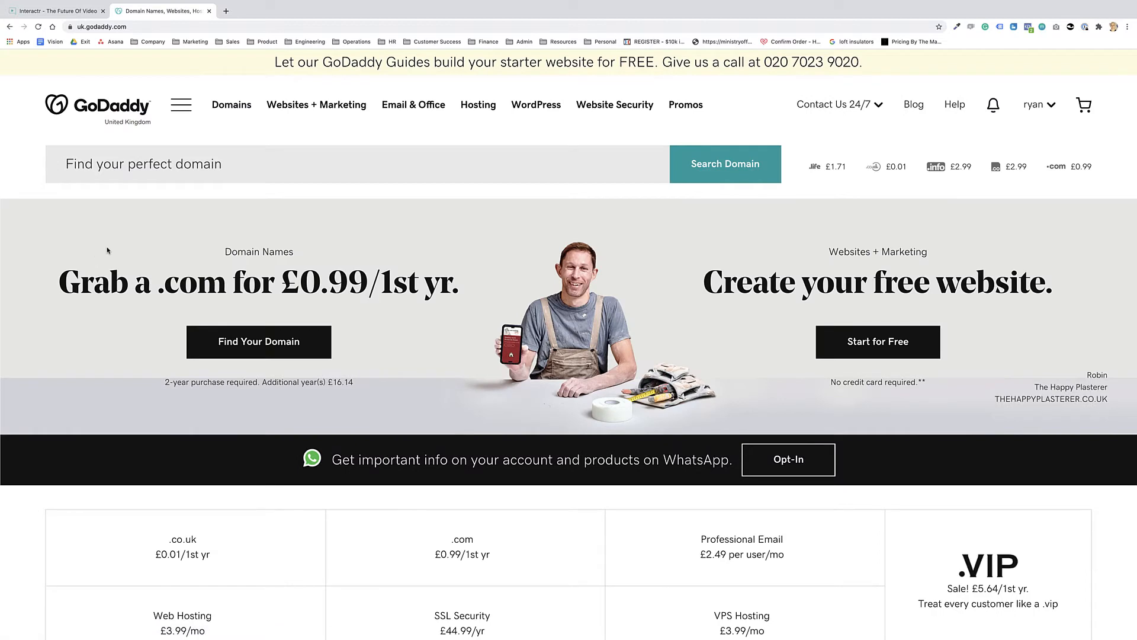
Step: From the account menu, choose Manage Domains to reach the My Domains list
left_click(1051, 104)
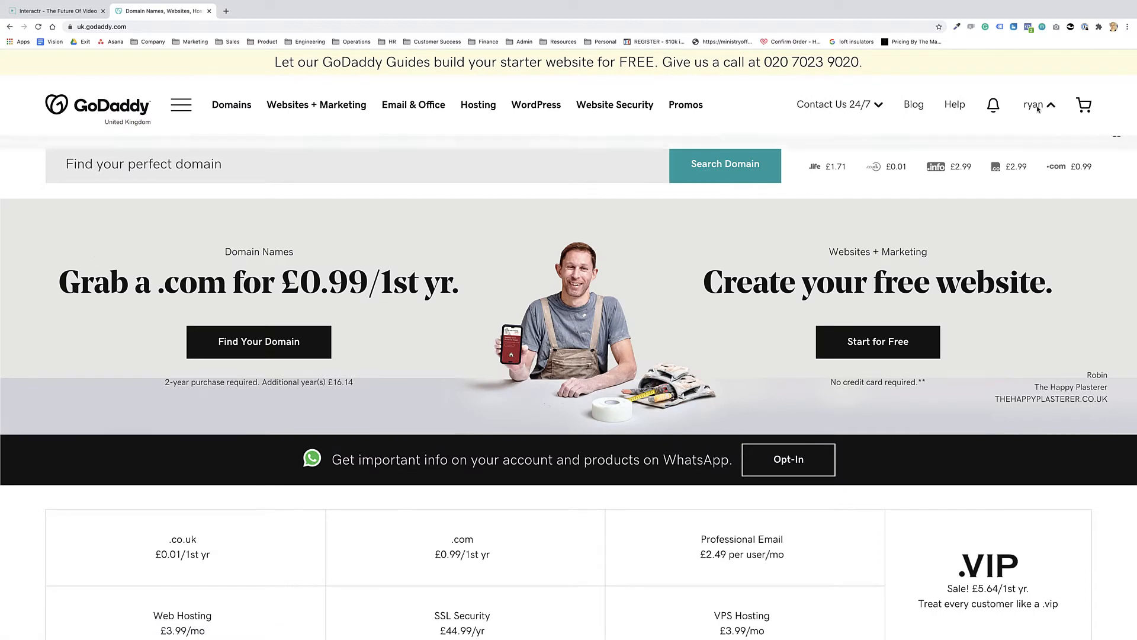
left_click(1036, 104)
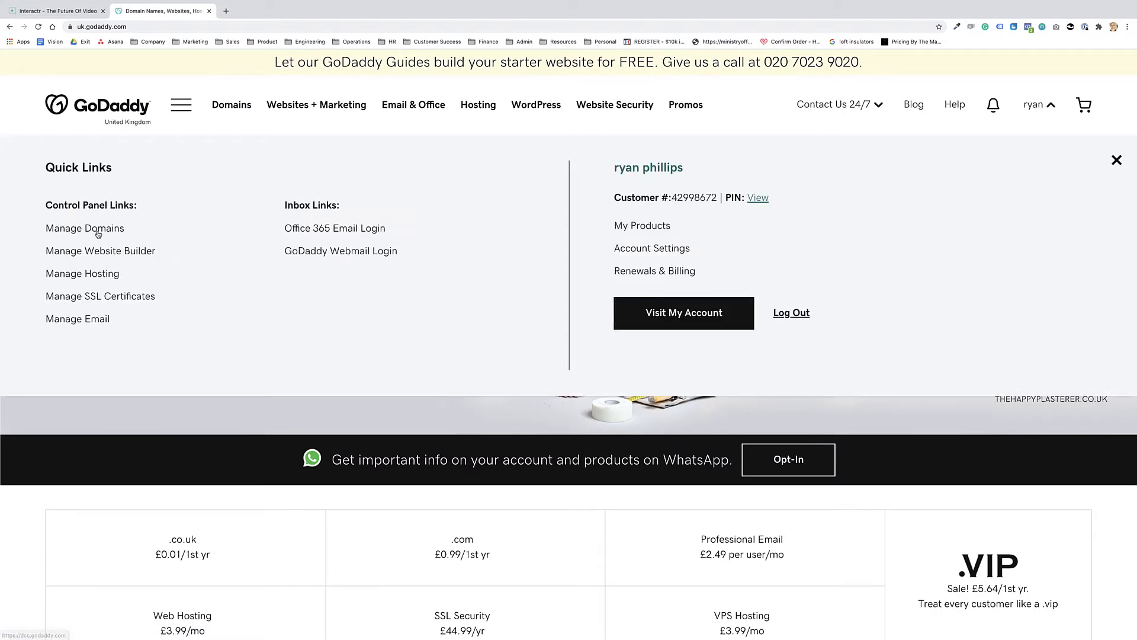
left_click(85, 227)
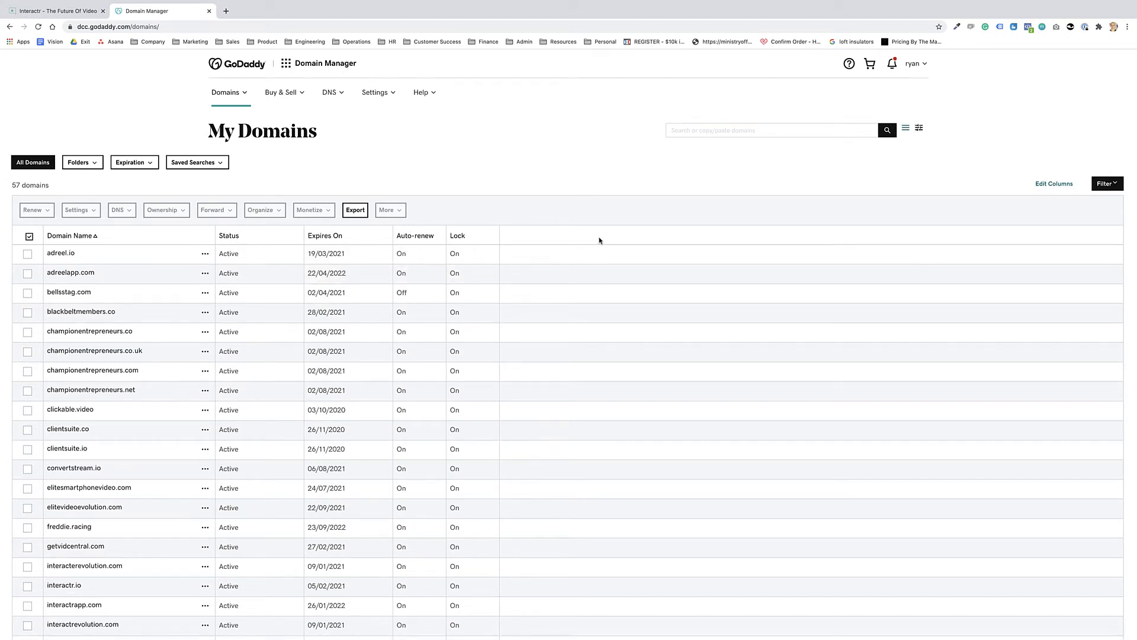
Step: Search the domain list for 'videosuite', narrowing it to 7 of 57 domains
left_click(771, 130)
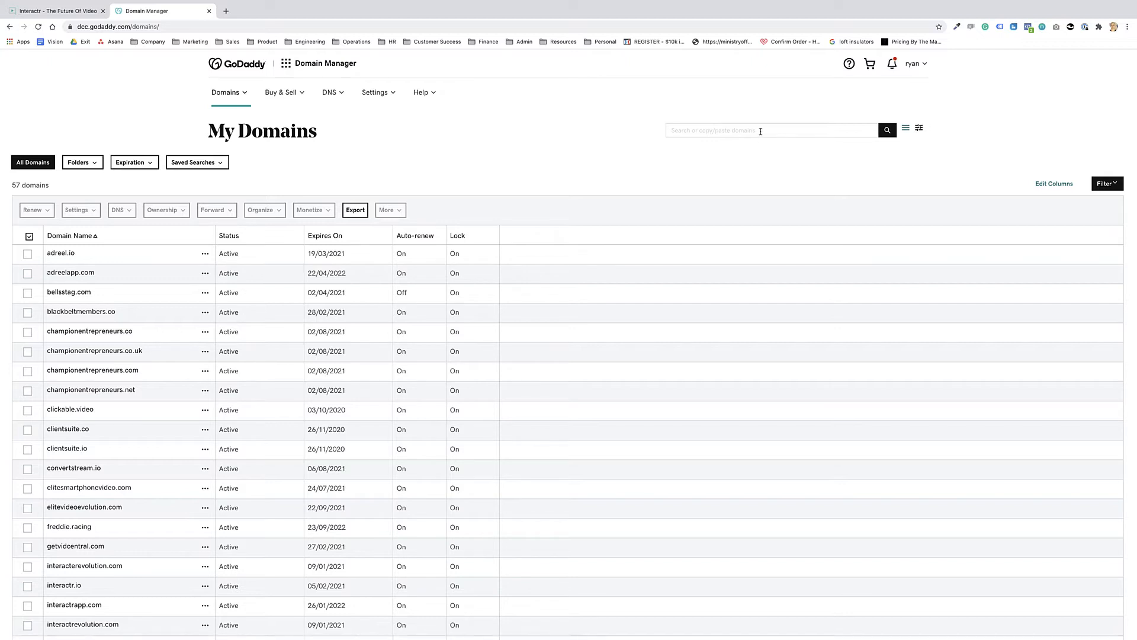
type("v")
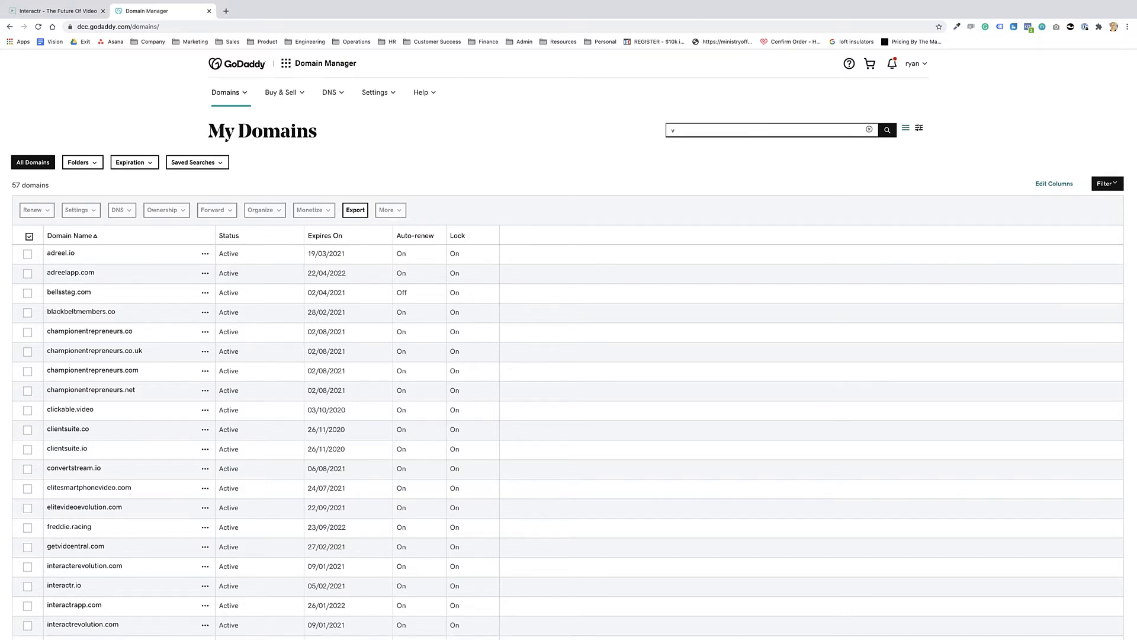
type("videosuite")
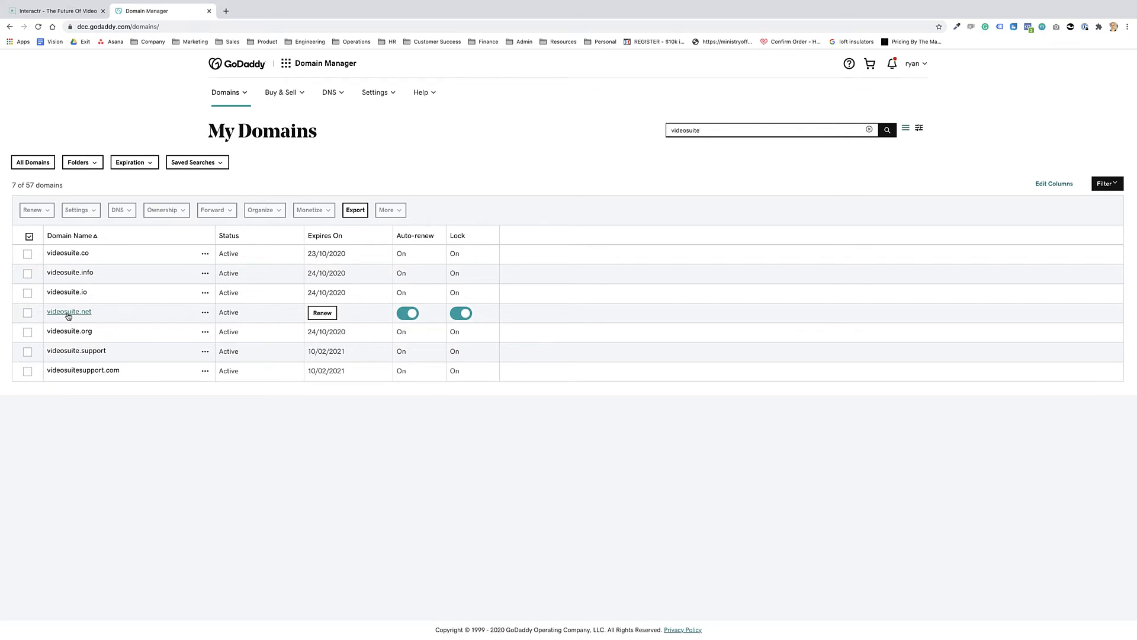
Step: Select videosuite.net and reach its Manage DNS page under Additional Settings
left_click(69, 312)
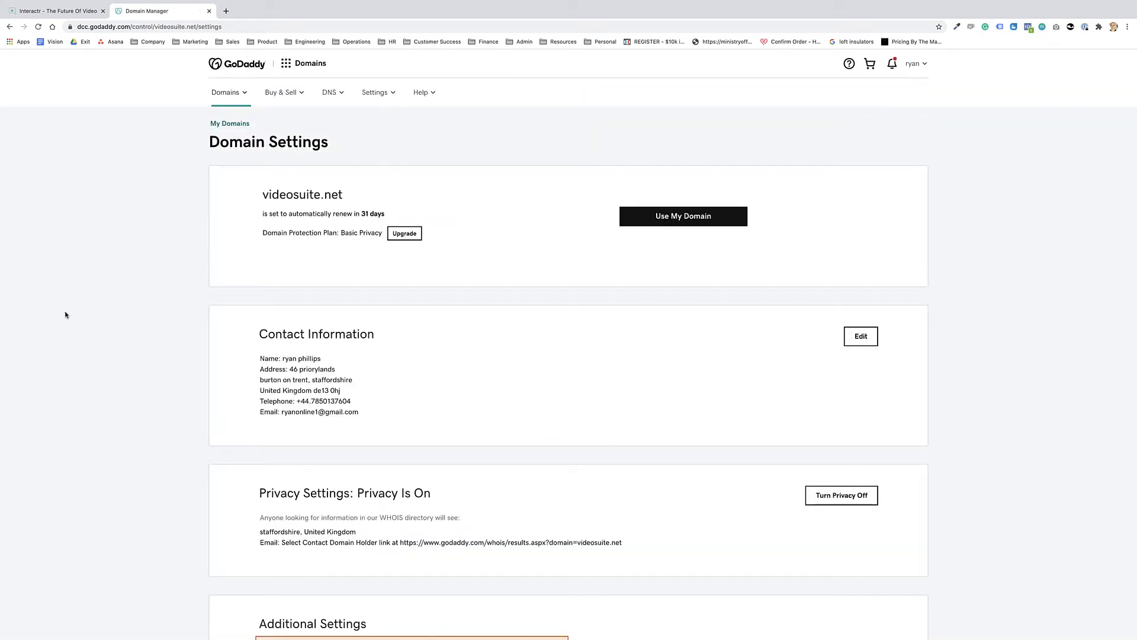
mouse_move(528, 273)
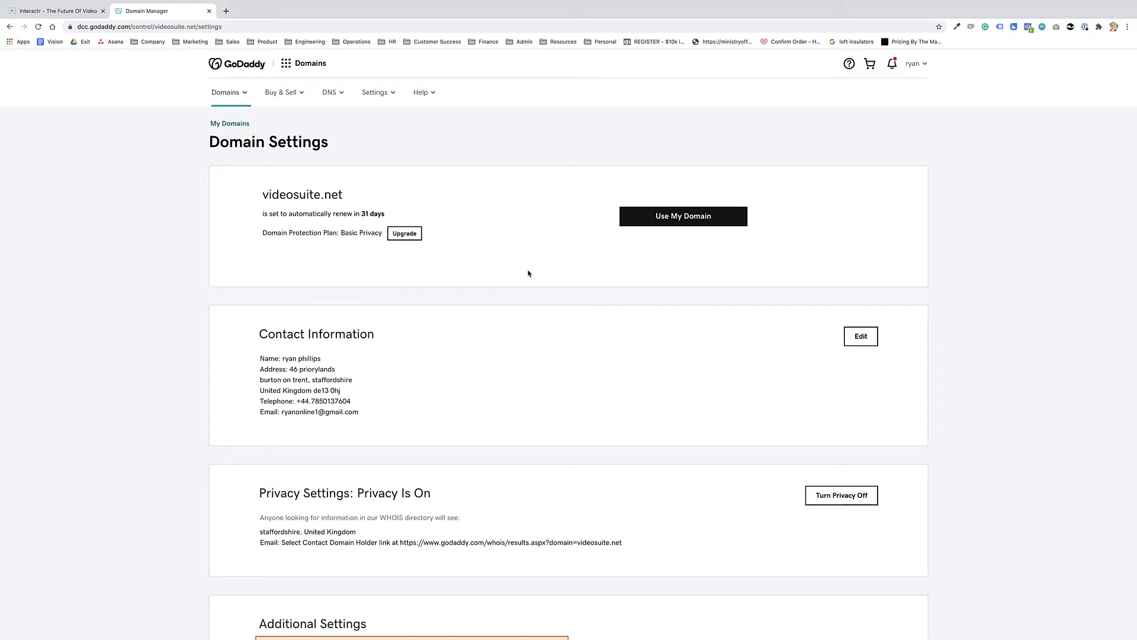
scroll("down", 3)
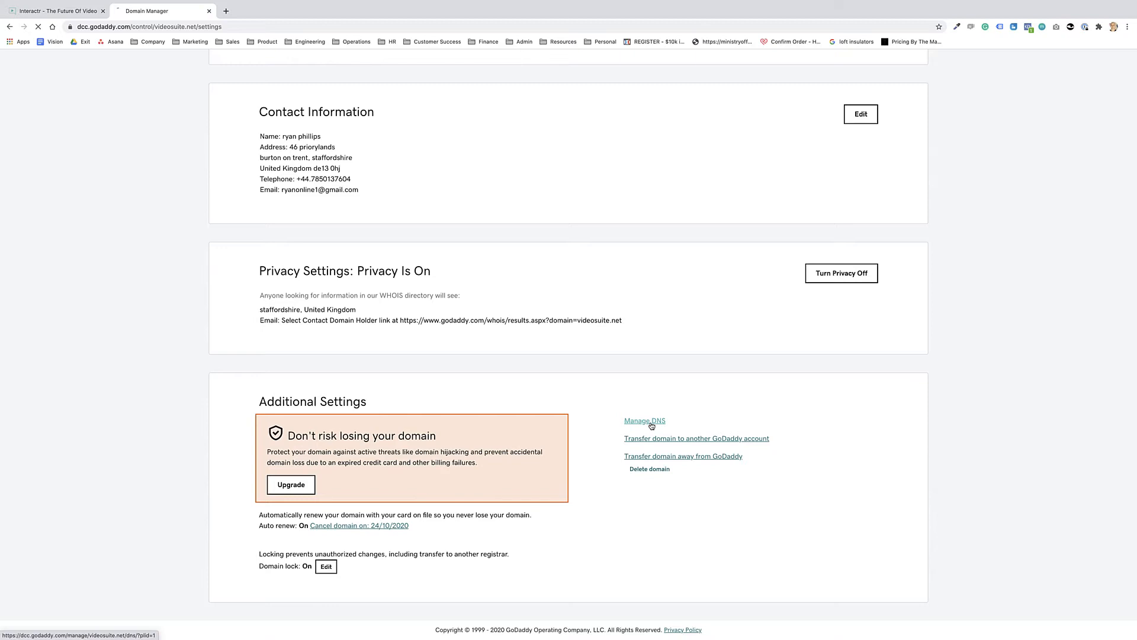
left_click(644, 420)
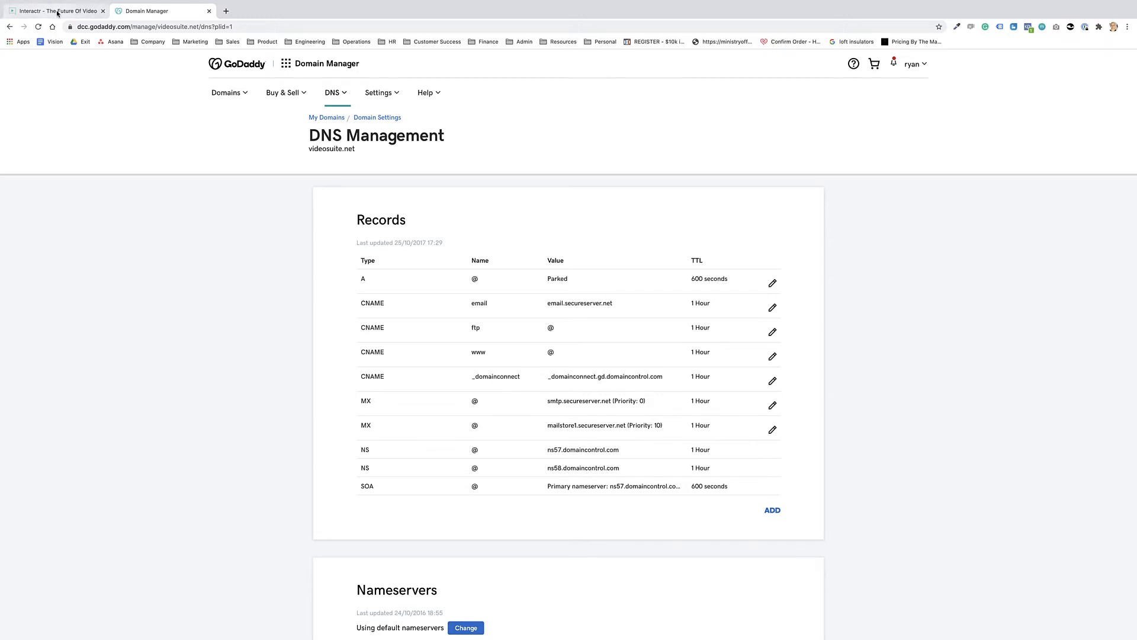
left_click(51, 11)
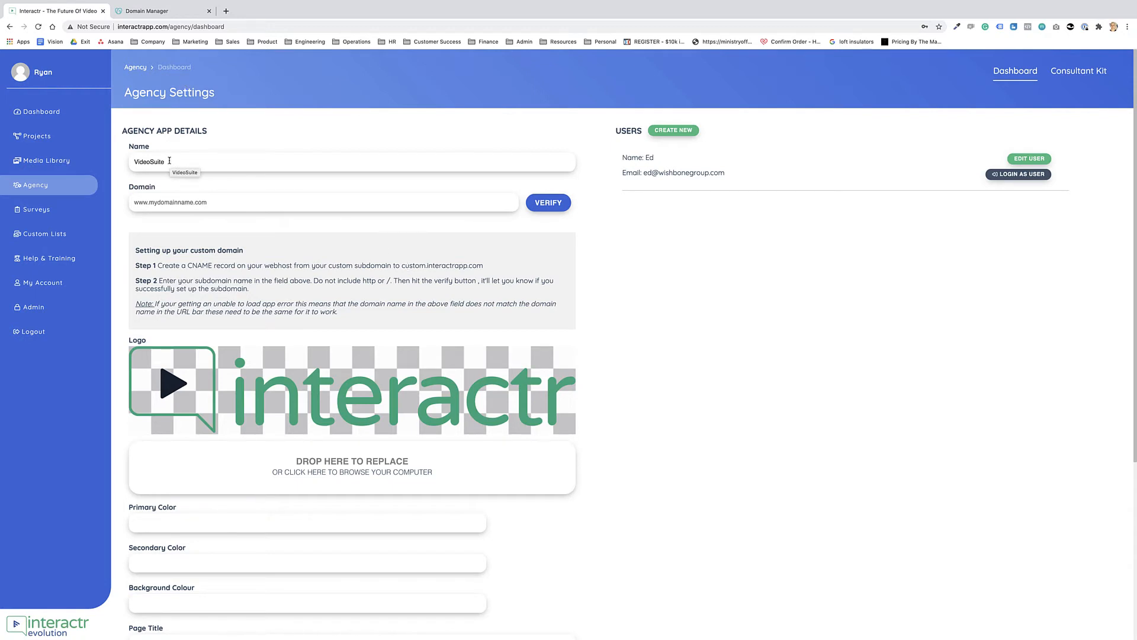
left_click(153, 11)
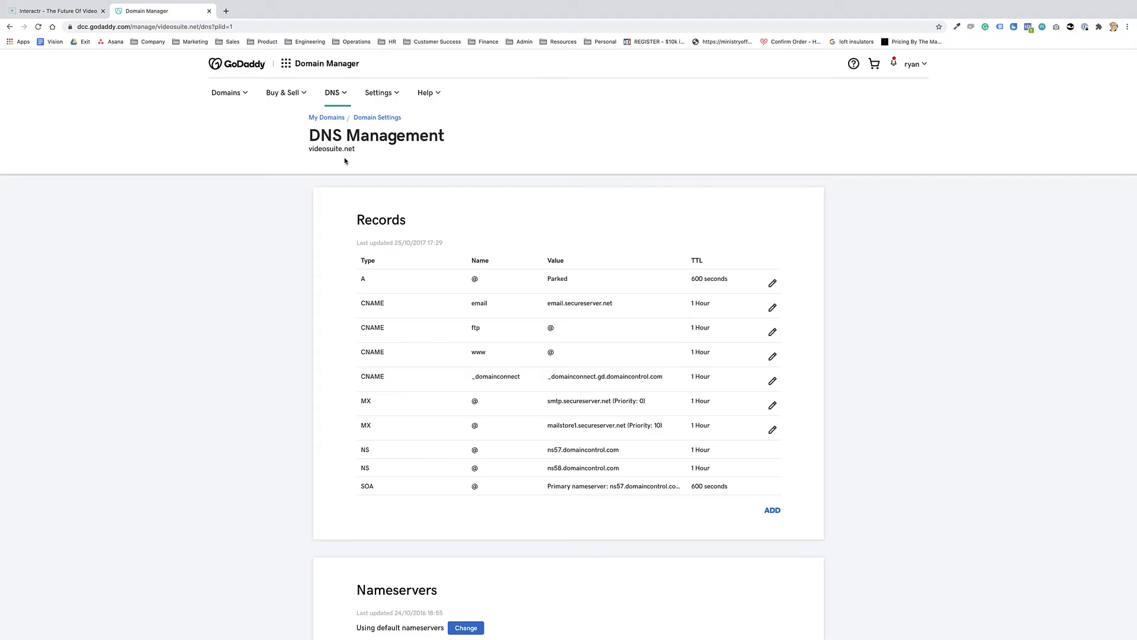
mouse_move(344, 161)
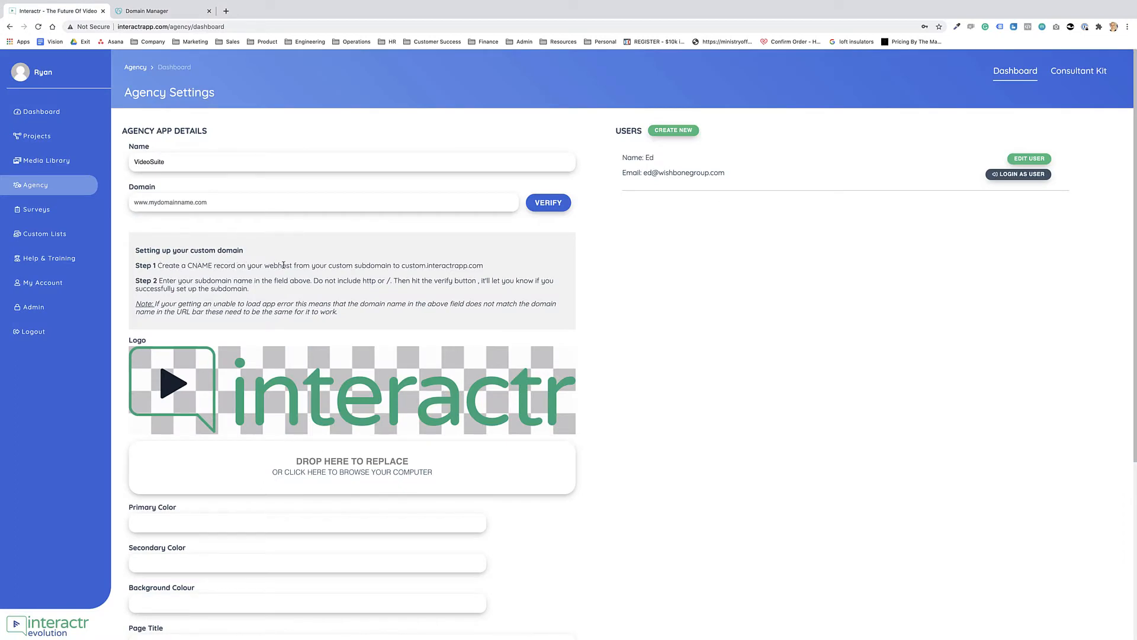
left_click(161, 10)
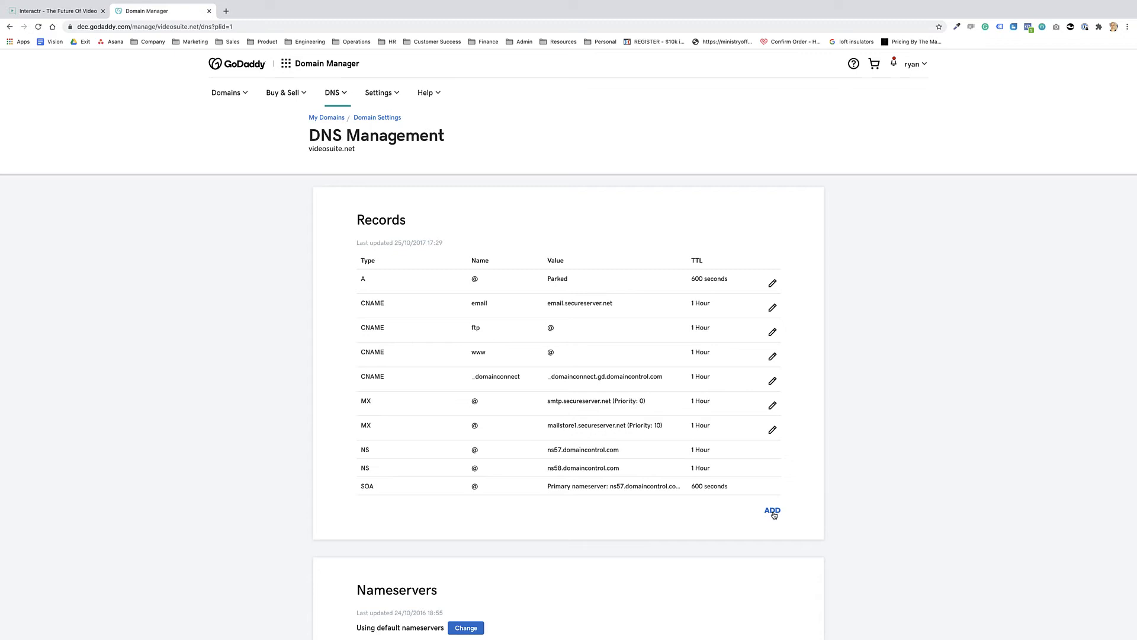
Step: Start a new DNS record and choose CNAME as its type
left_click(773, 511)
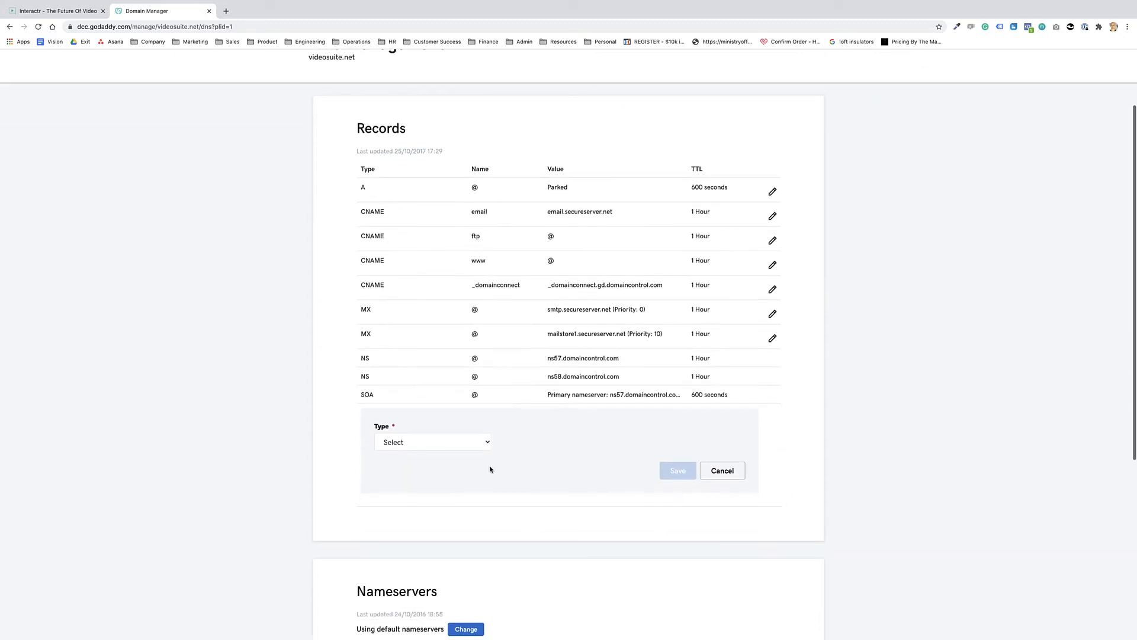
left_click(432, 442)
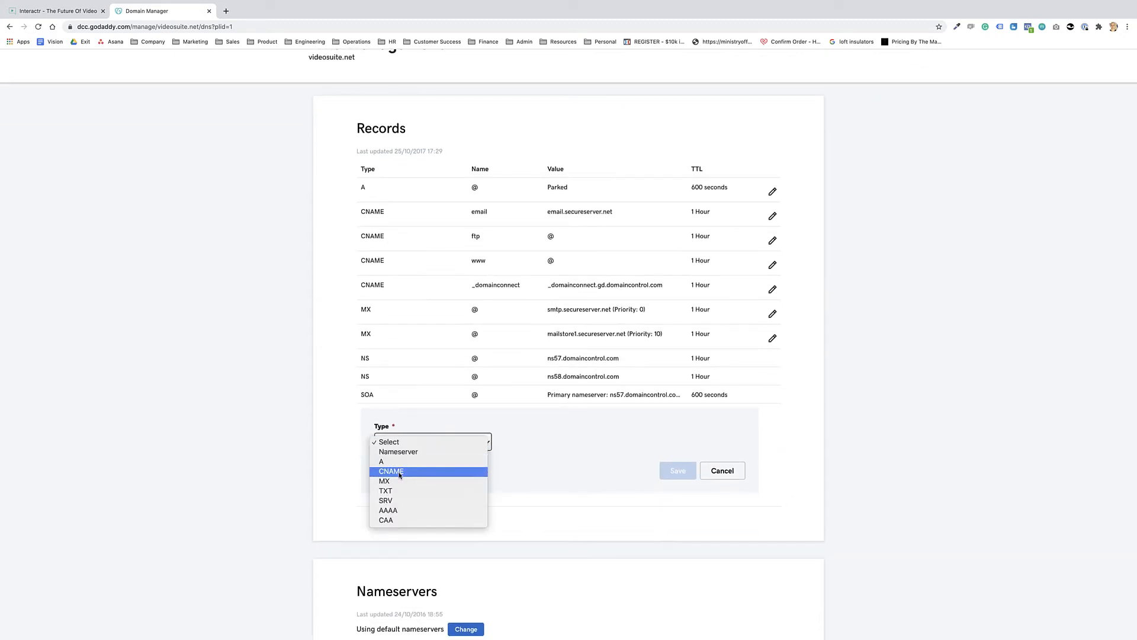
left_click(391, 471)
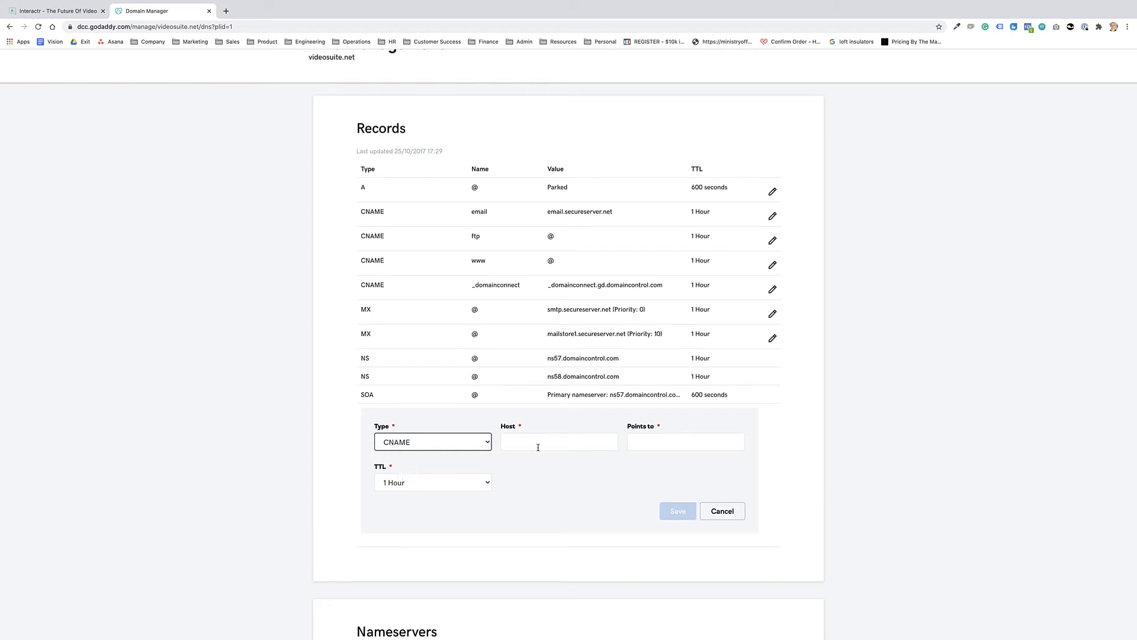
Step: Fill in host 'app' pointing to custom.interactrapp.com, accepting the suggested target
left_click(558, 442)
type("app")
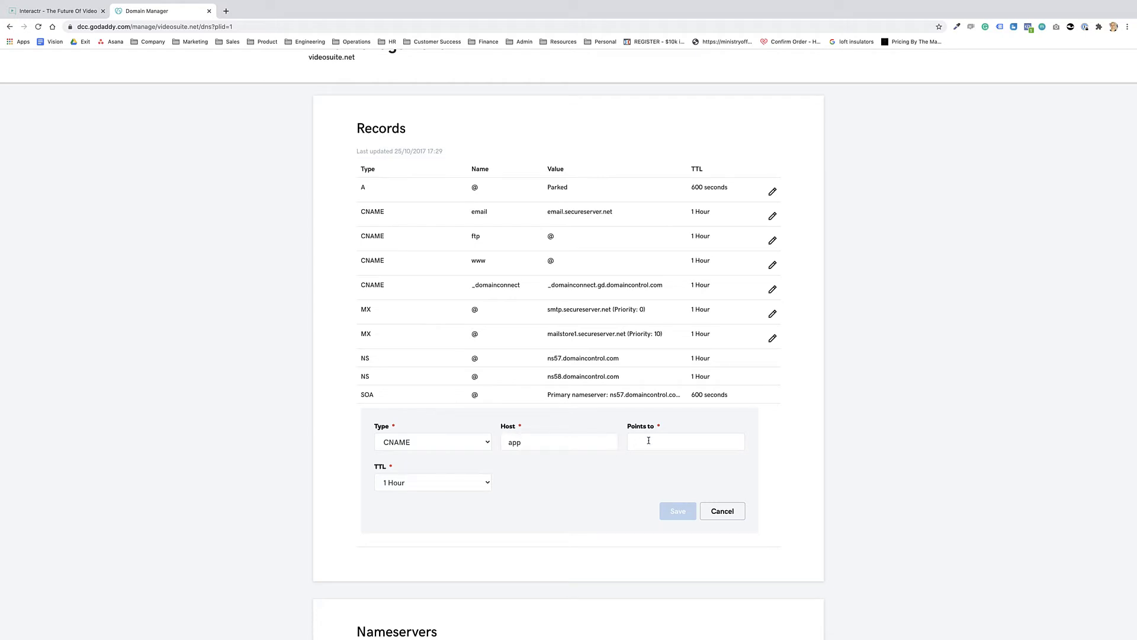
type("custom.interactrapp.com")
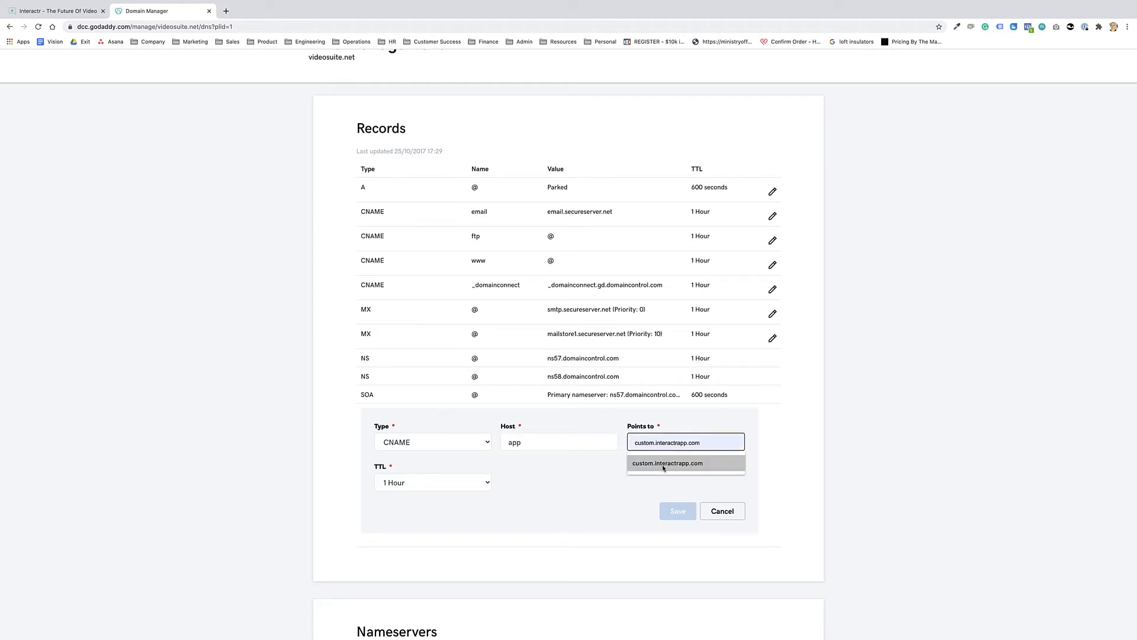
left_click(667, 464)
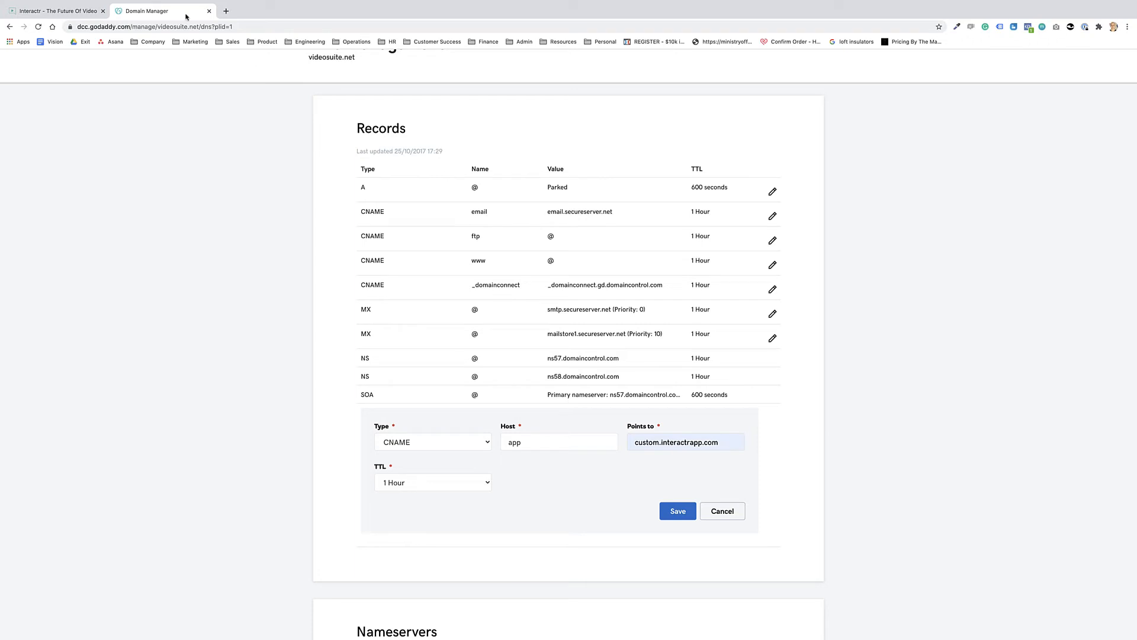
left_click(55, 11)
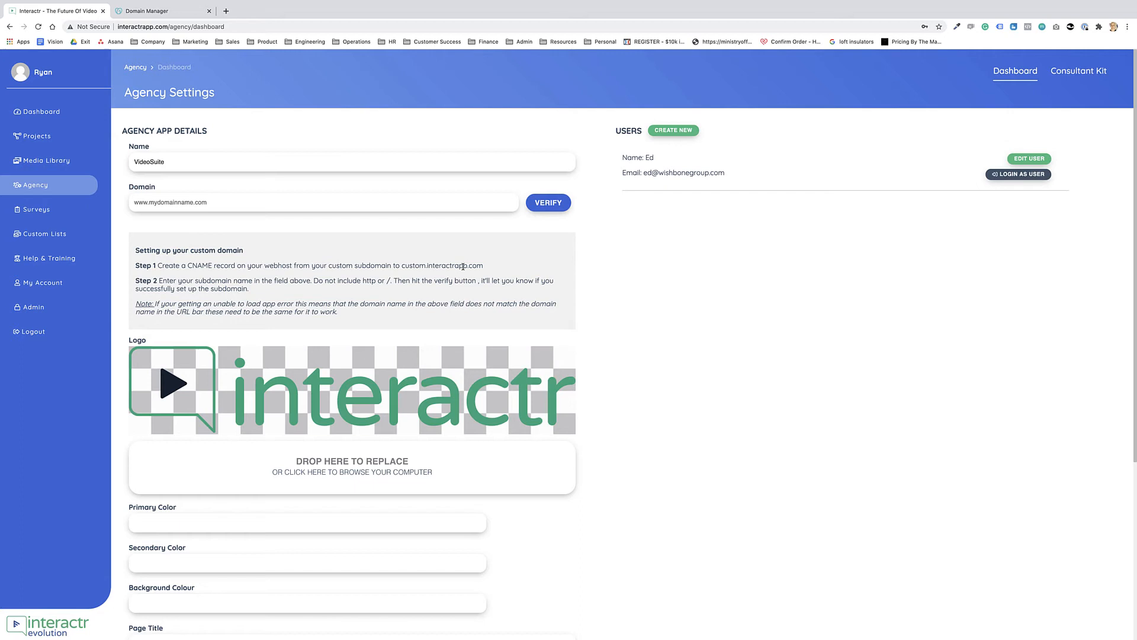
left_click(149, 11)
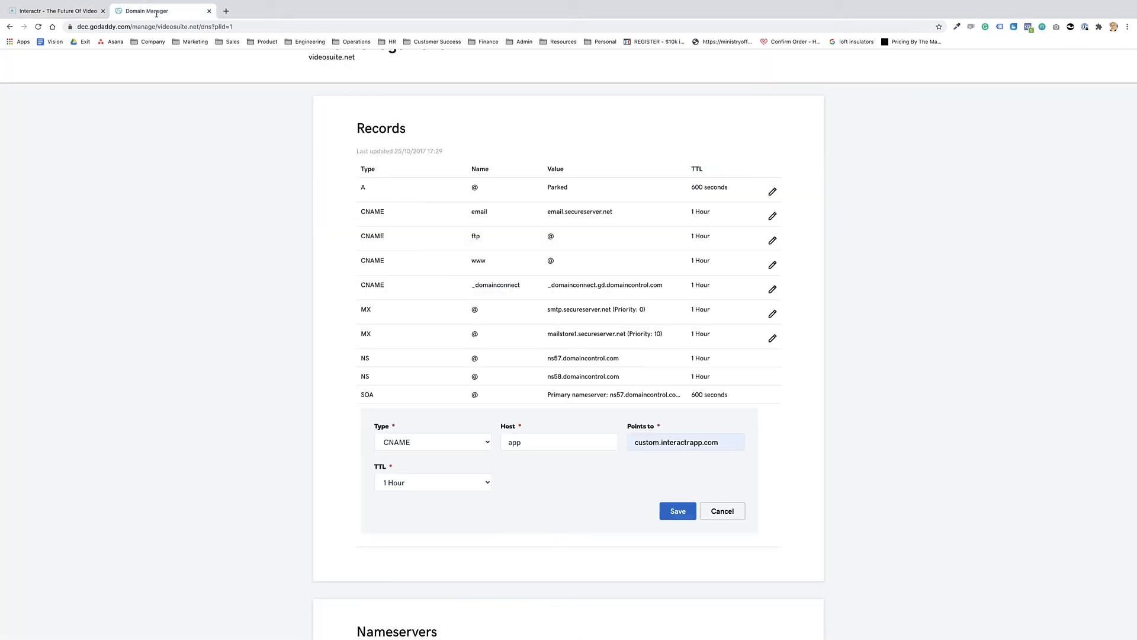
mouse_move(473, 435)
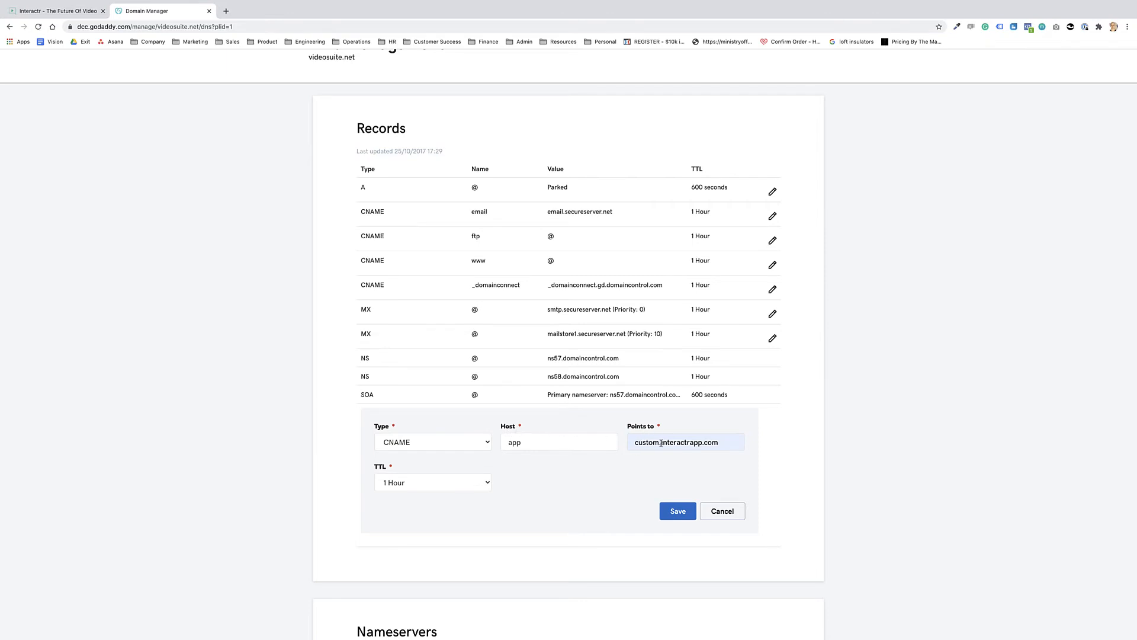
Step: Save the CNAME record app → custom.interactrapp.com with a 1-hour TTL
left_click(677, 511)
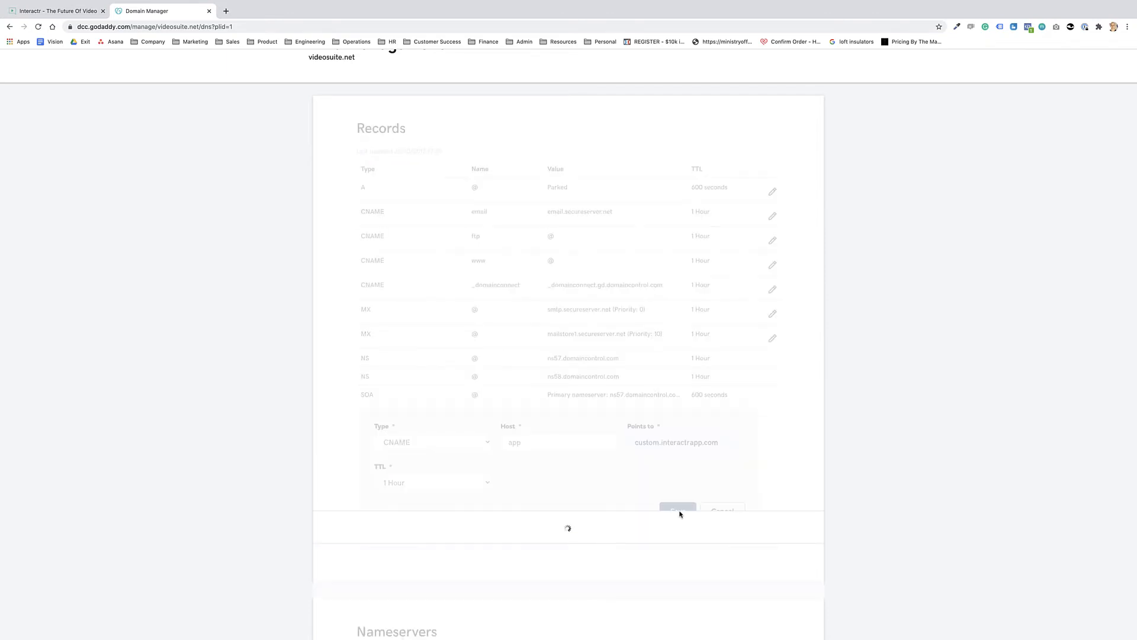
left_click(677, 510)
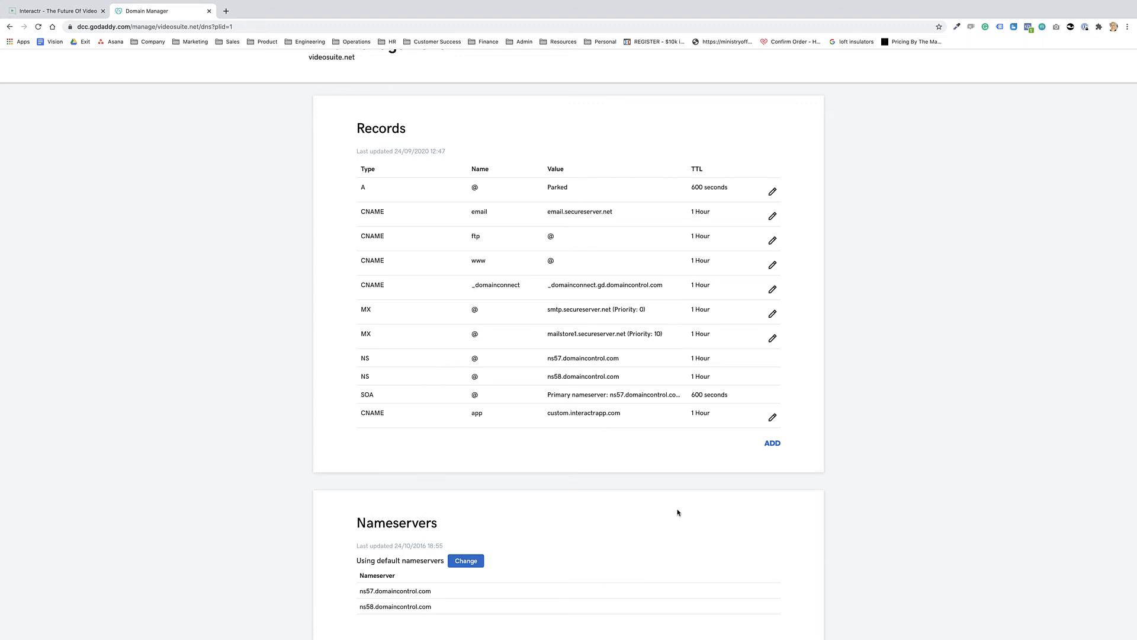
mouse_move(695, 478)
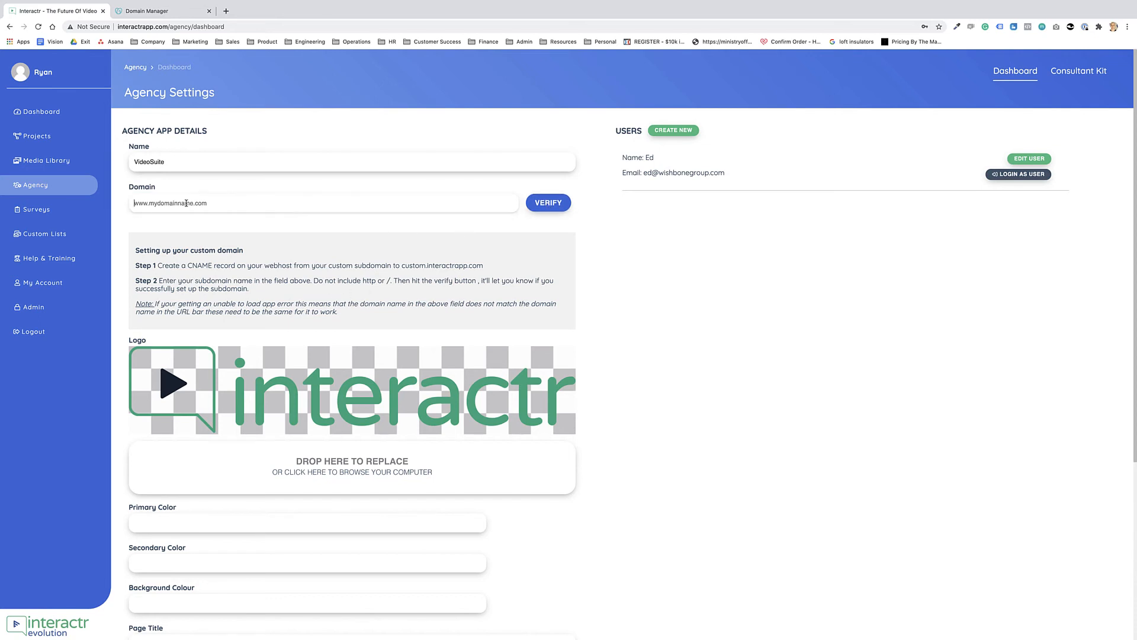
Step: Enter app.videosuite.net as the domain, verify it successfully and dismiss the Success dialog
type("app.videosuite.net")
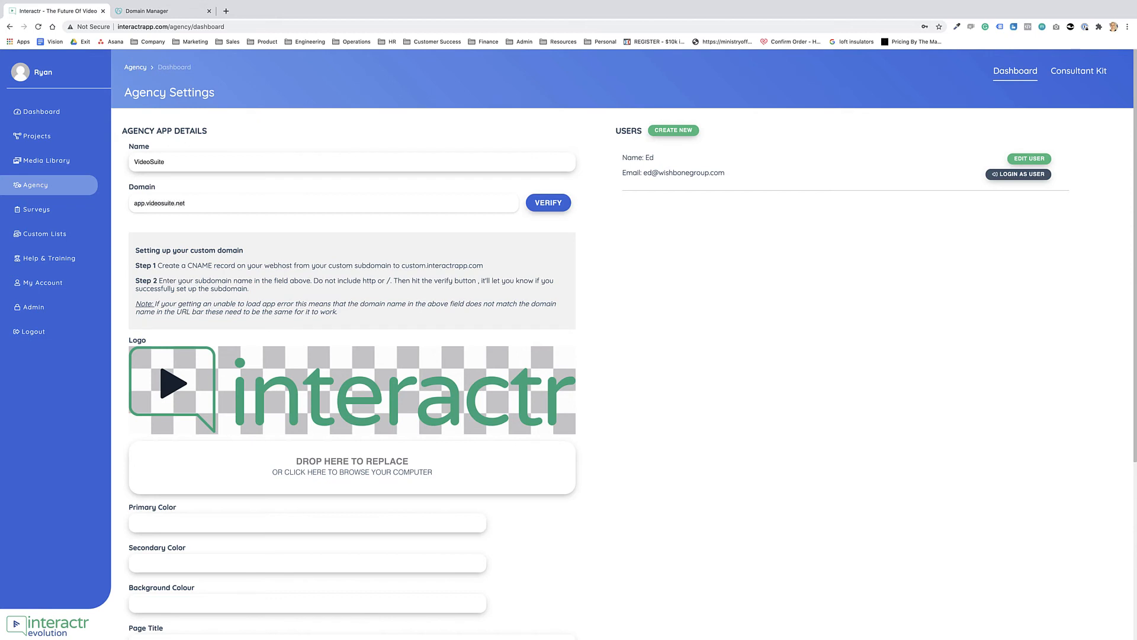
left_click(188, 203)
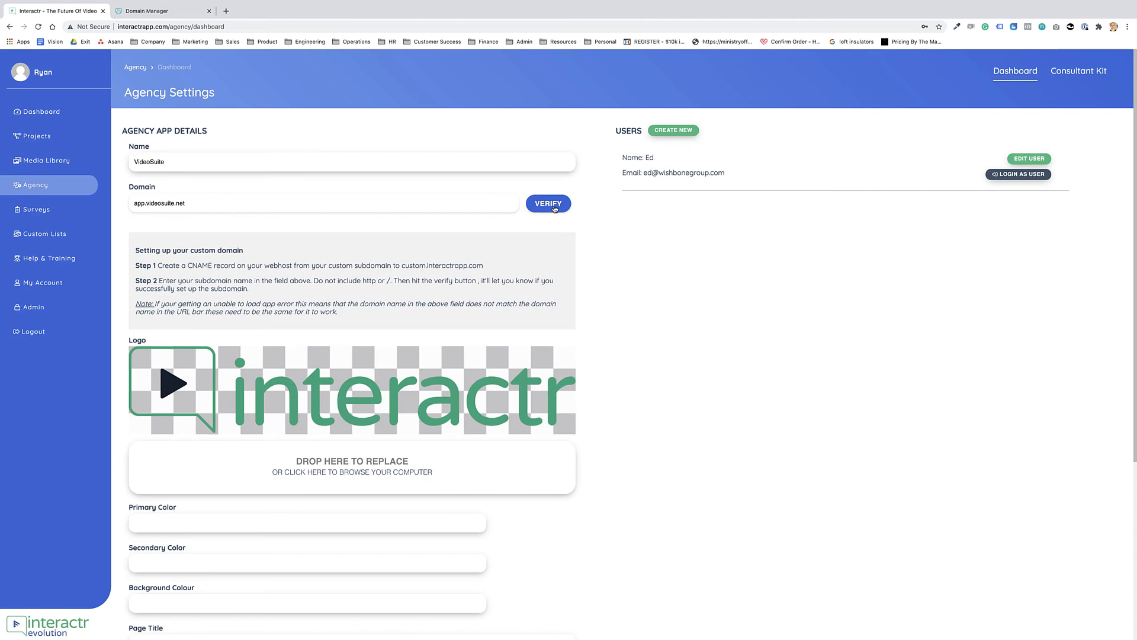
left_click(549, 203)
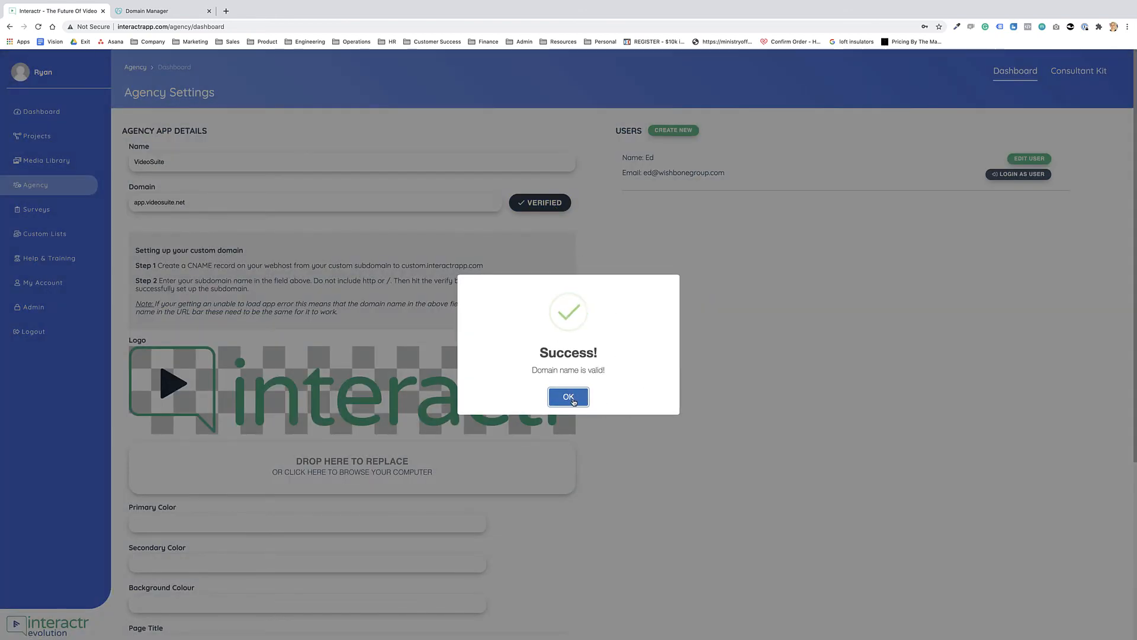
left_click(569, 397)
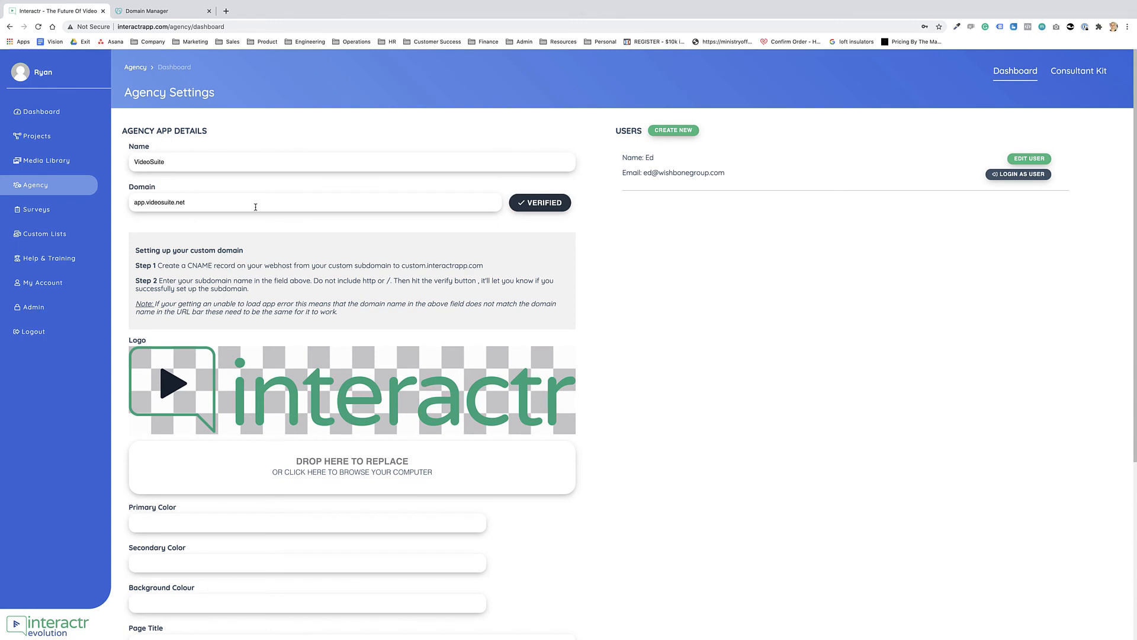
mouse_move(472, 202)
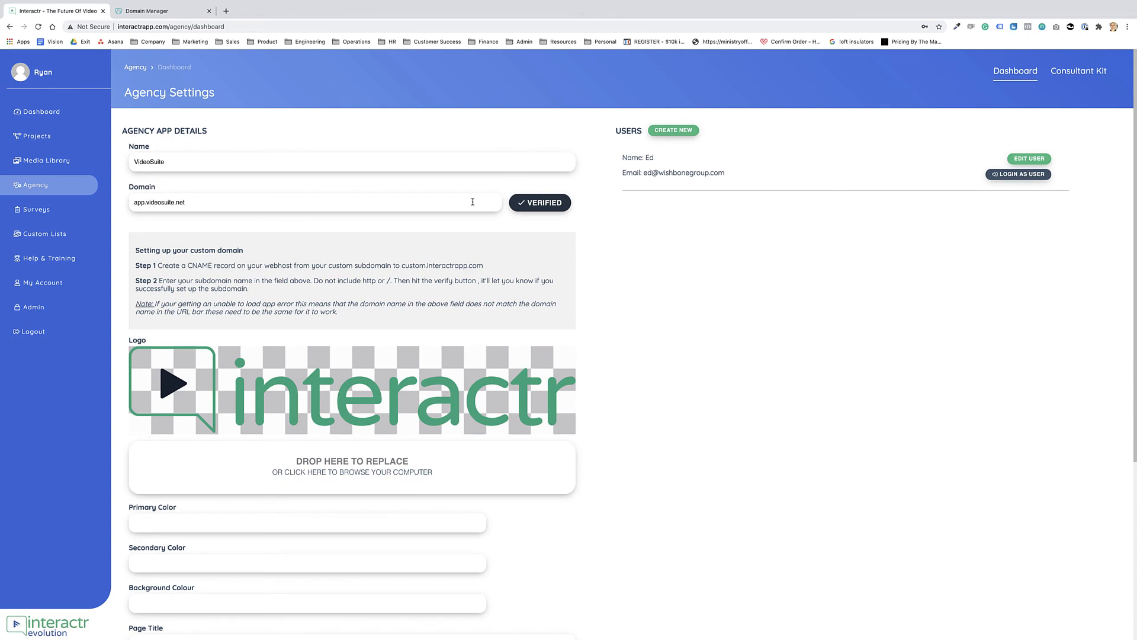
mouse_move(473, 201)
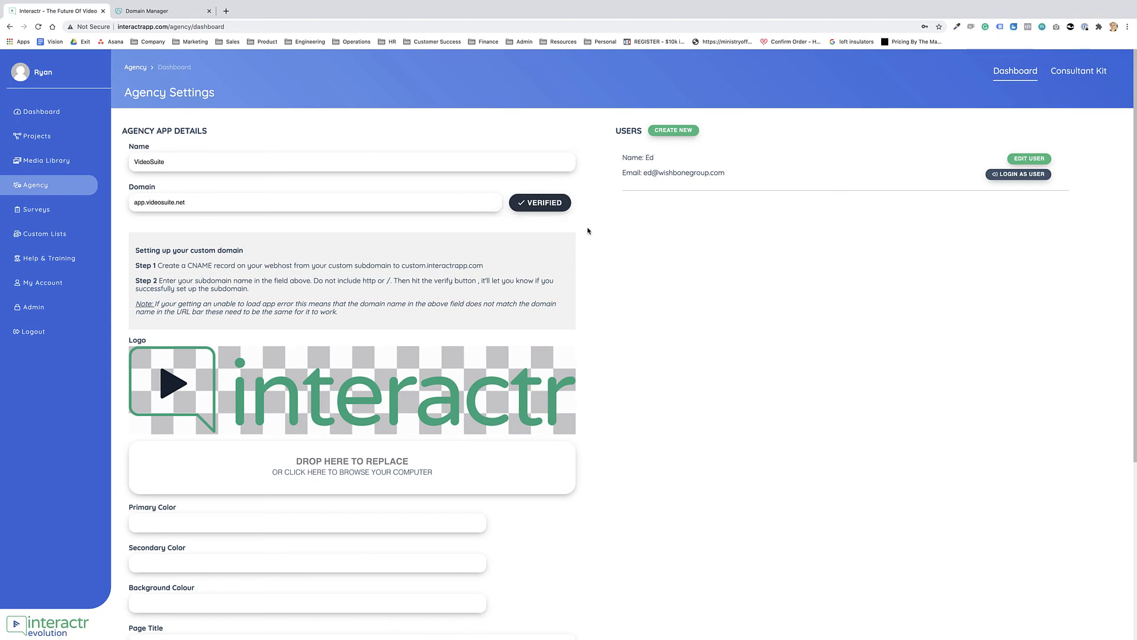
mouse_move(130, 140)
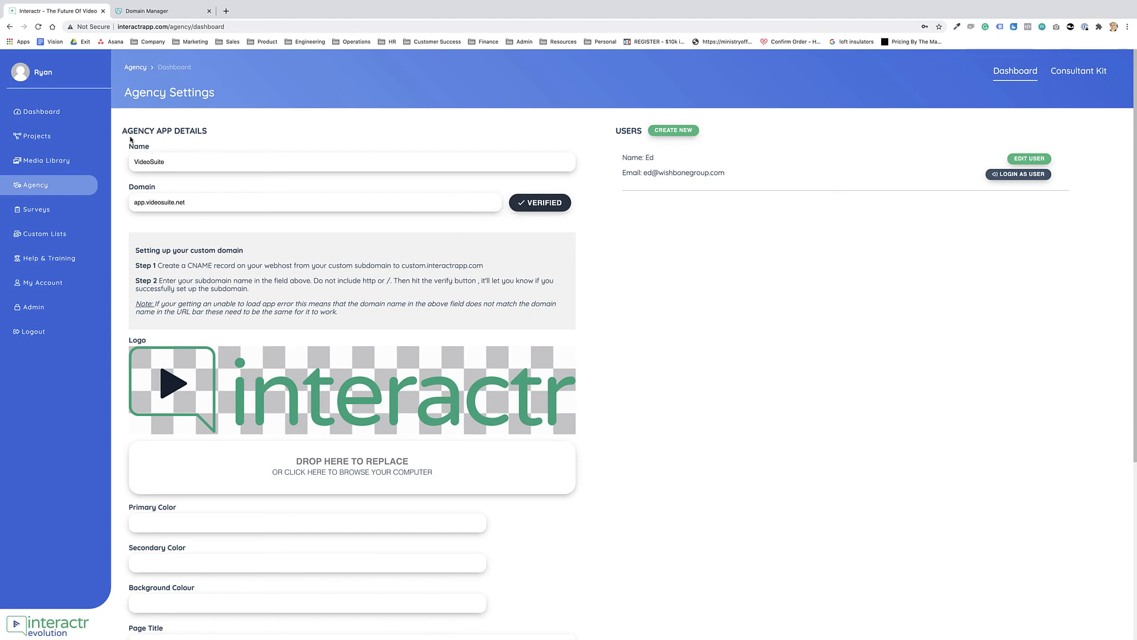
mouse_move(242, 136)
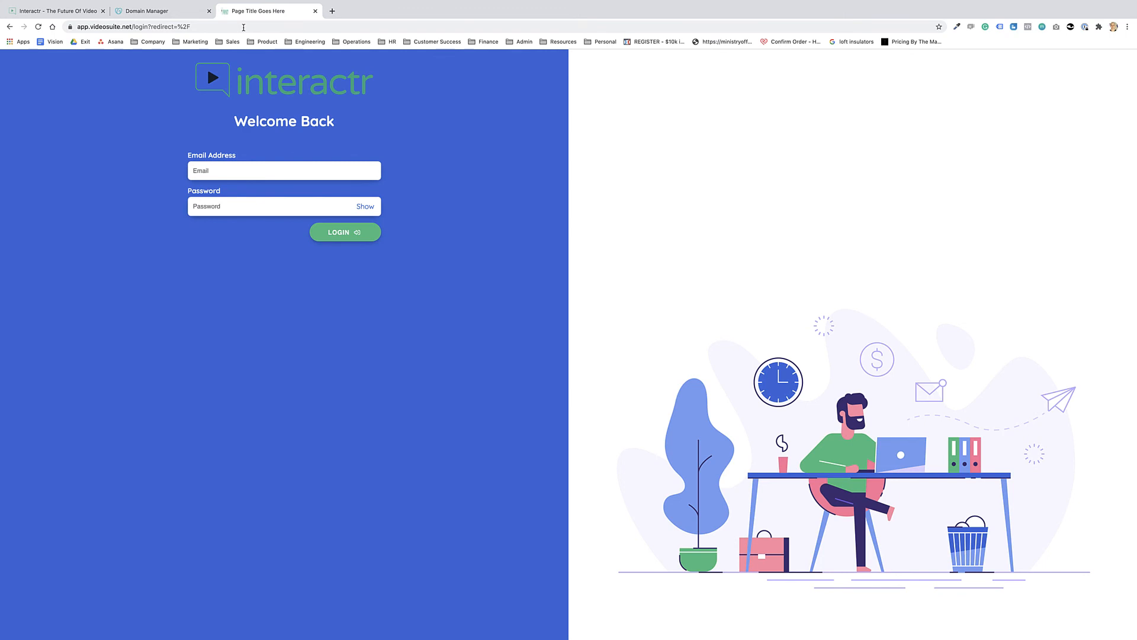
mouse_move(145, 118)
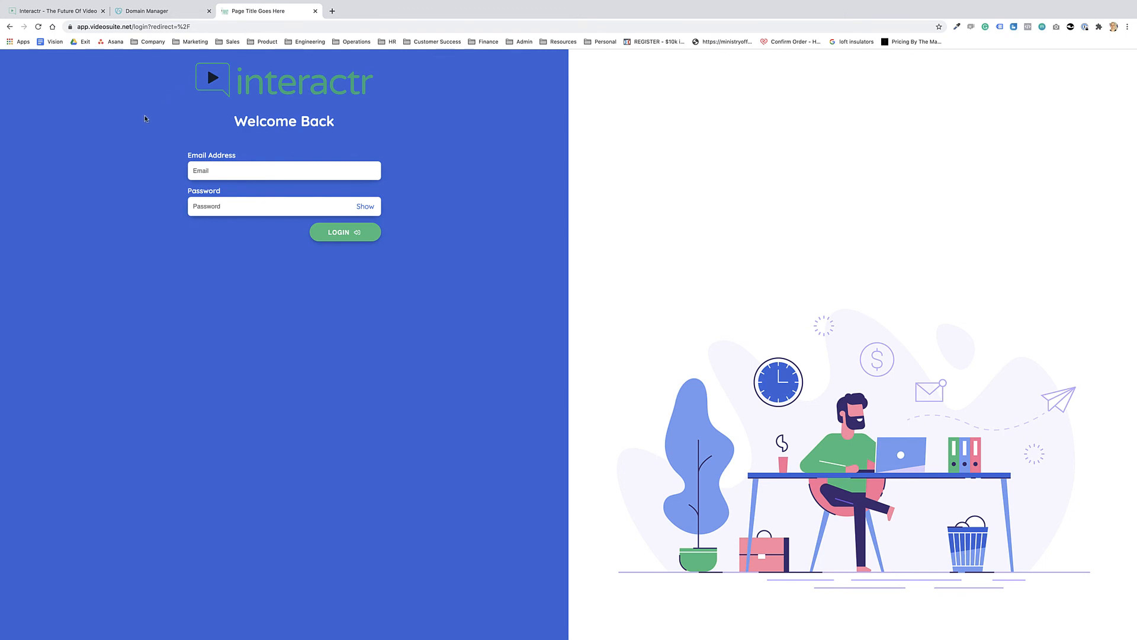
mouse_move(502, 154)
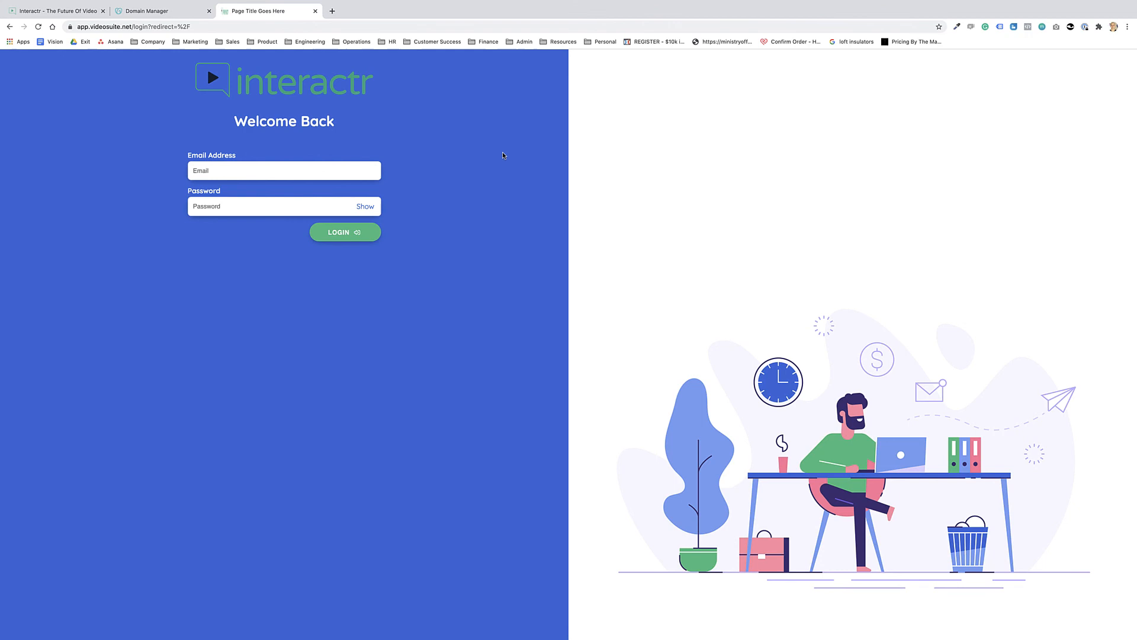
mouse_move(346, 104)
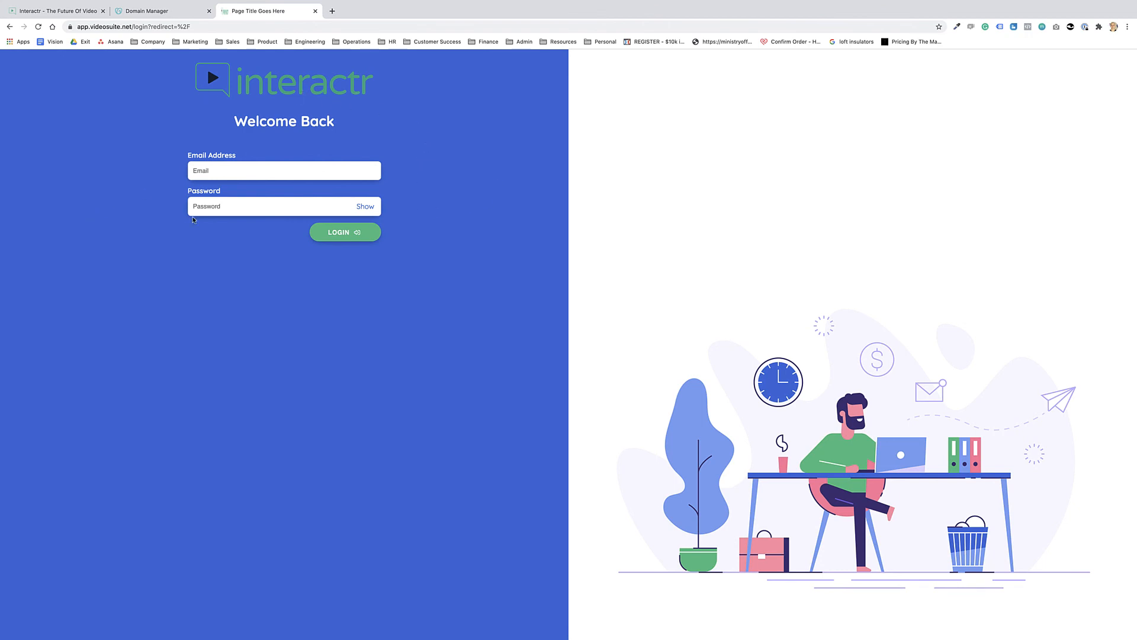
mouse_move(500, 200)
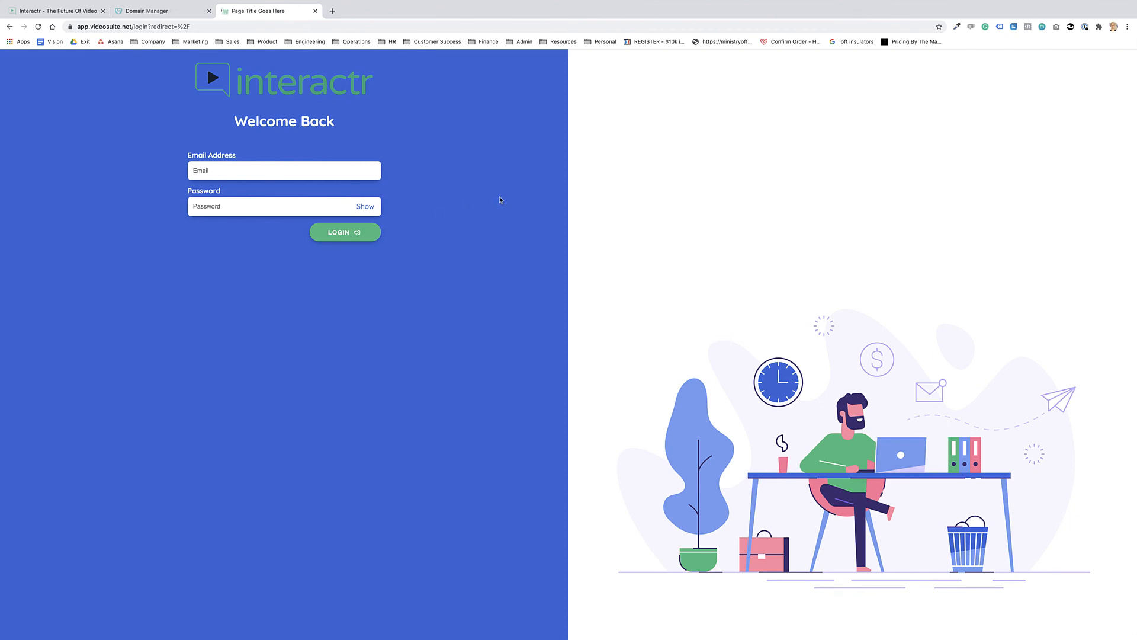
mouse_move(500, 199)
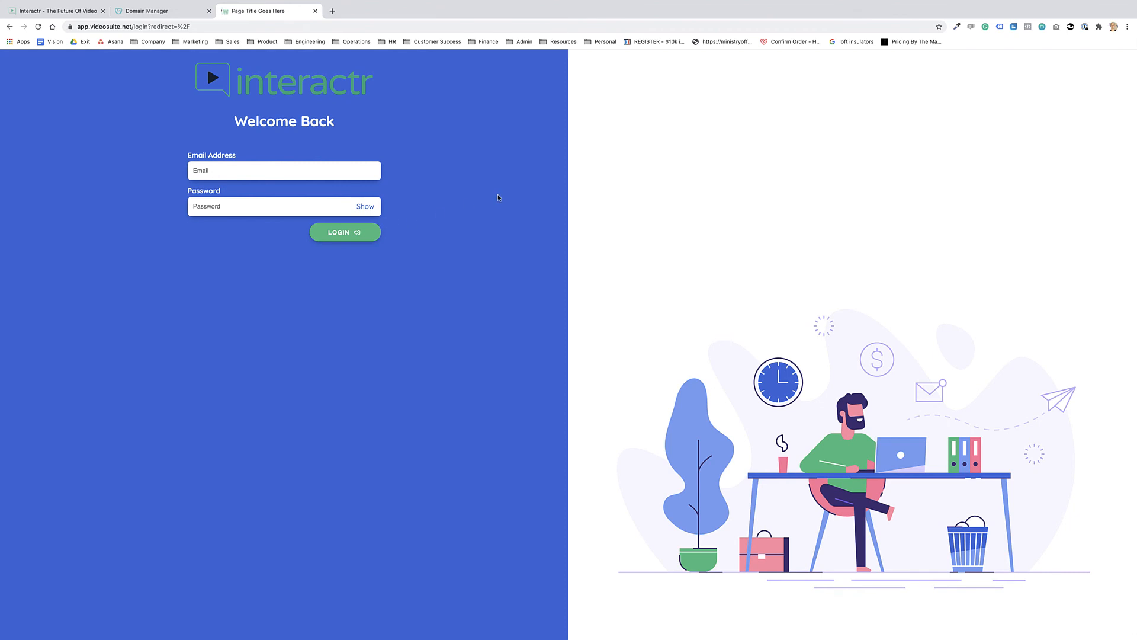
mouse_move(496, 191)
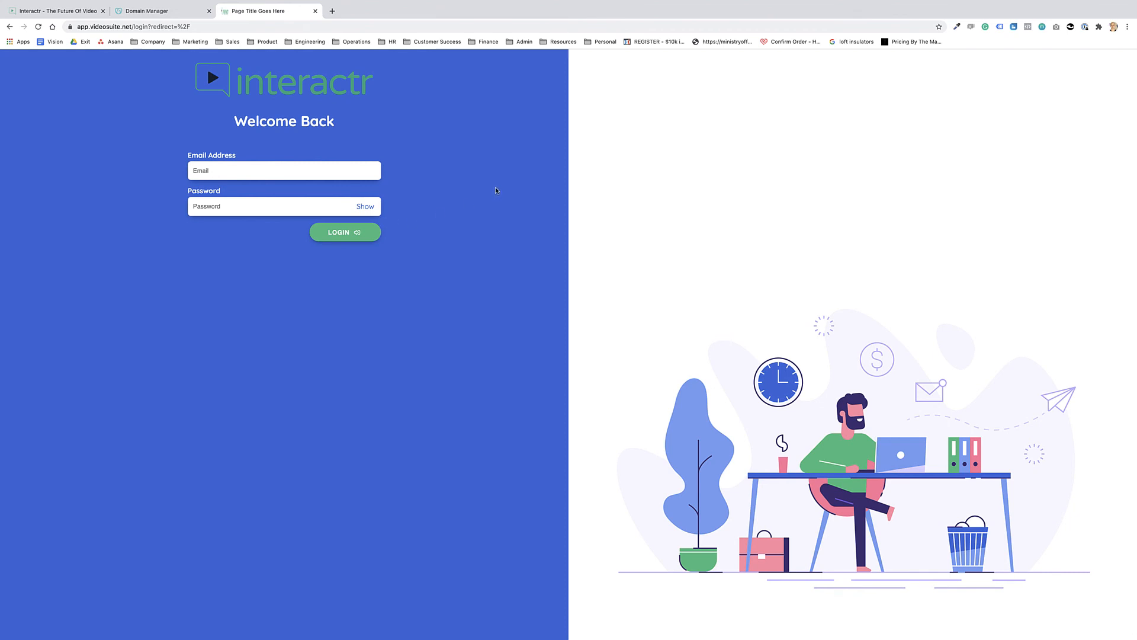